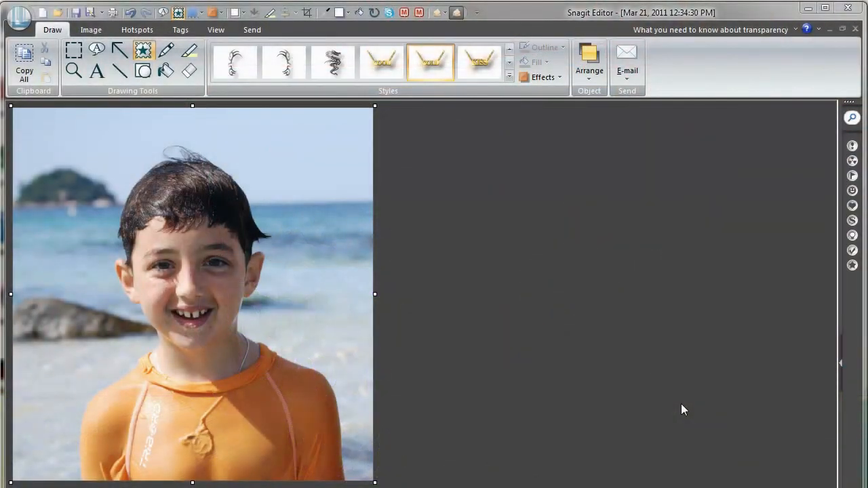
pyautogui.moveTo(693, 306)
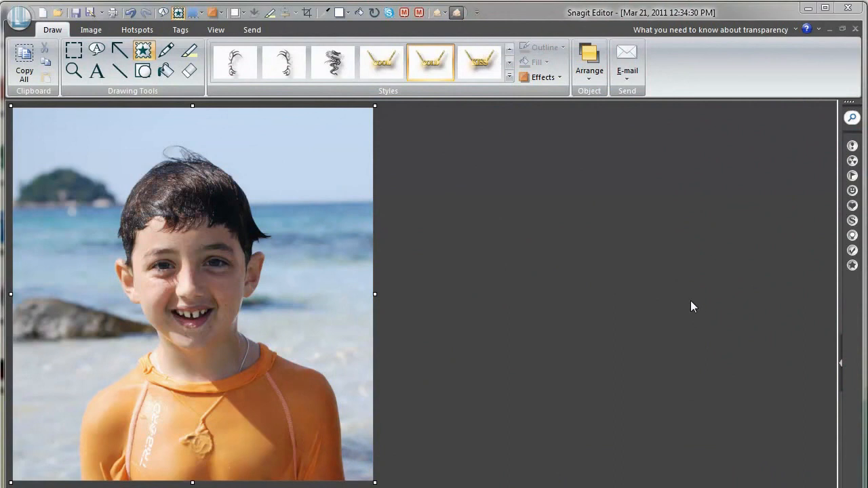
pyautogui.moveTo(702, 284)
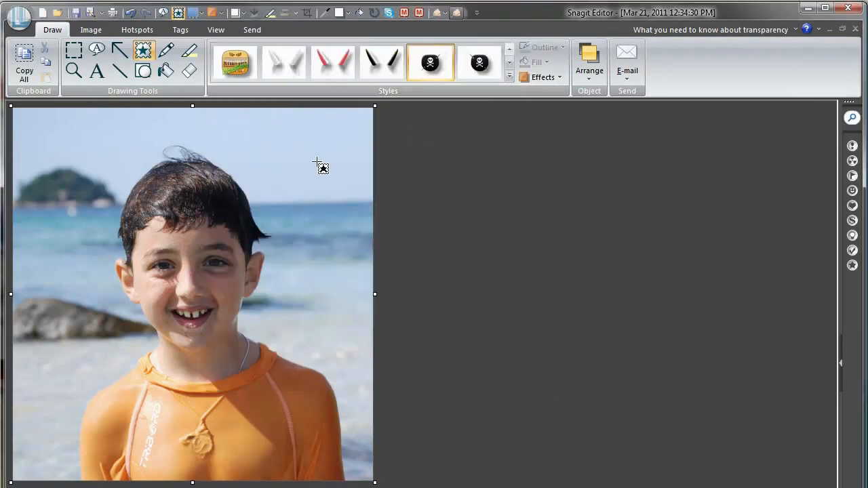
# - Stamp the skull-and-crossbones eye patch over the boy's eye on the left
pyautogui.click(167, 272)
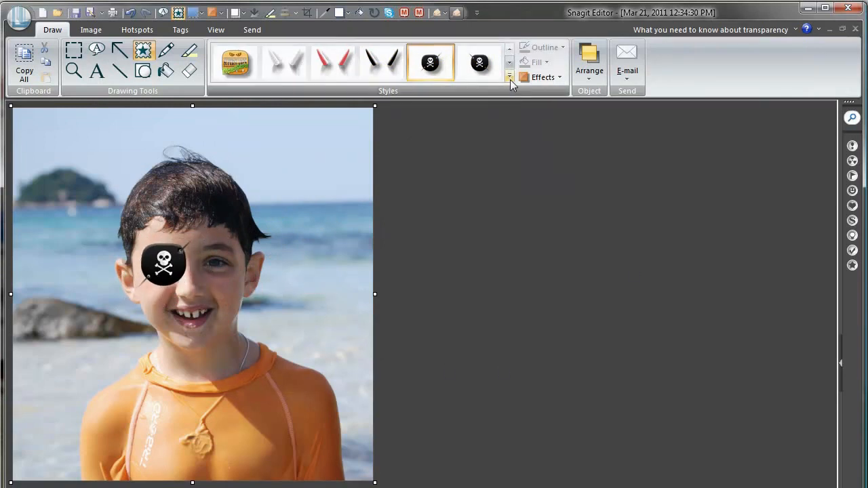
# - Stamp the vertical red scar below the eye patch and send it behind the patch
pyautogui.click(509, 77)
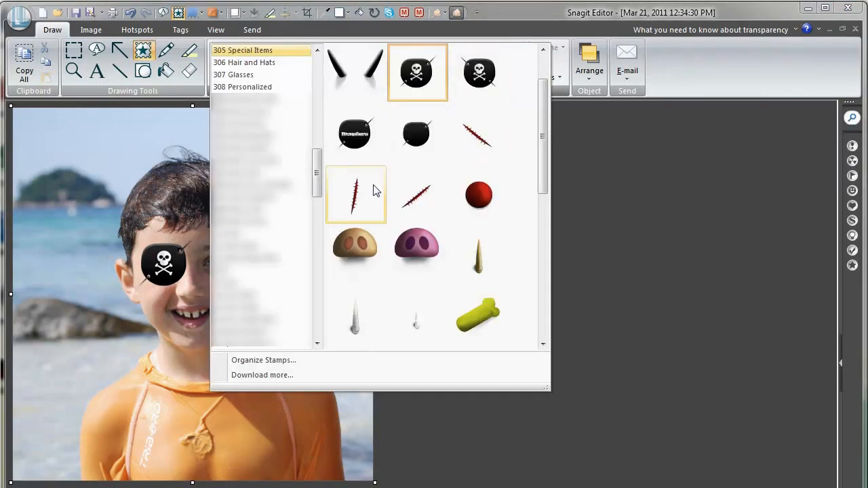
pyautogui.click(356, 194)
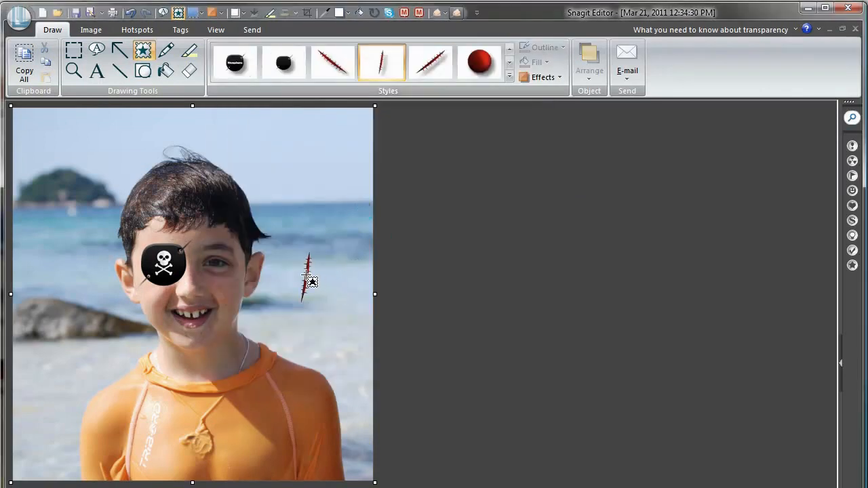
pyautogui.moveTo(309, 281); pyautogui.dragTo(183, 319)
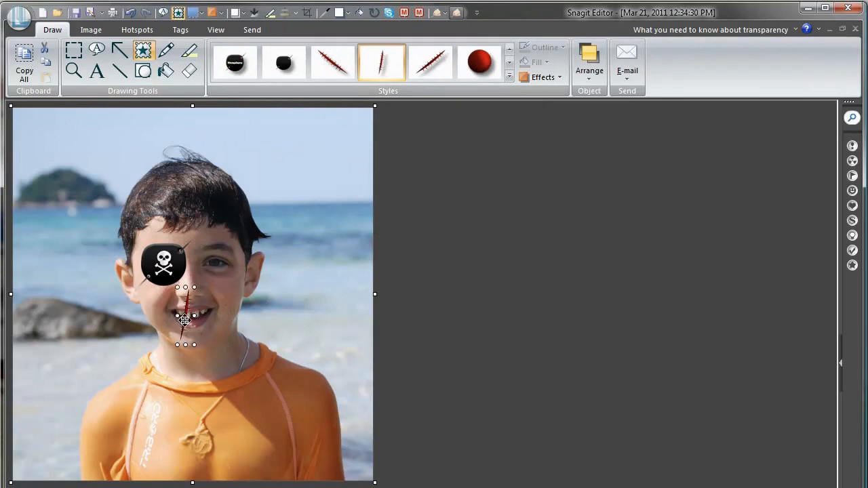
pyautogui.moveTo(184, 315); pyautogui.dragTo(160, 285)
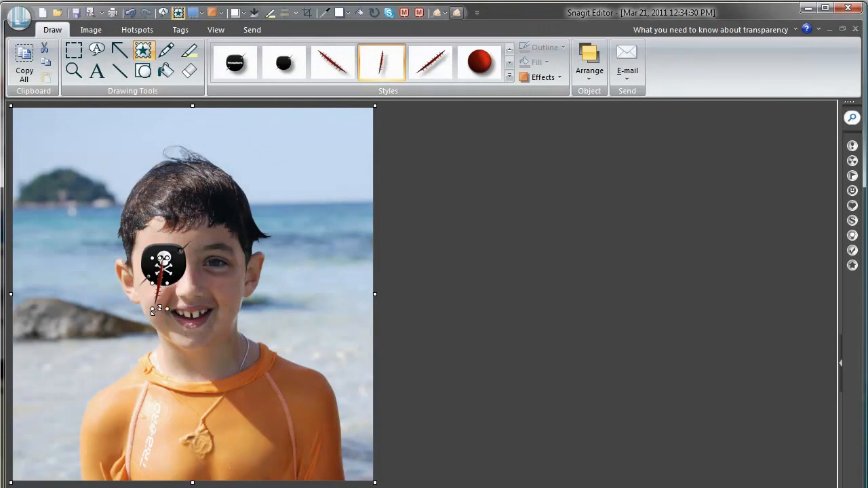
pyautogui.moveTo(157, 308); pyautogui.dragTo(154, 305)
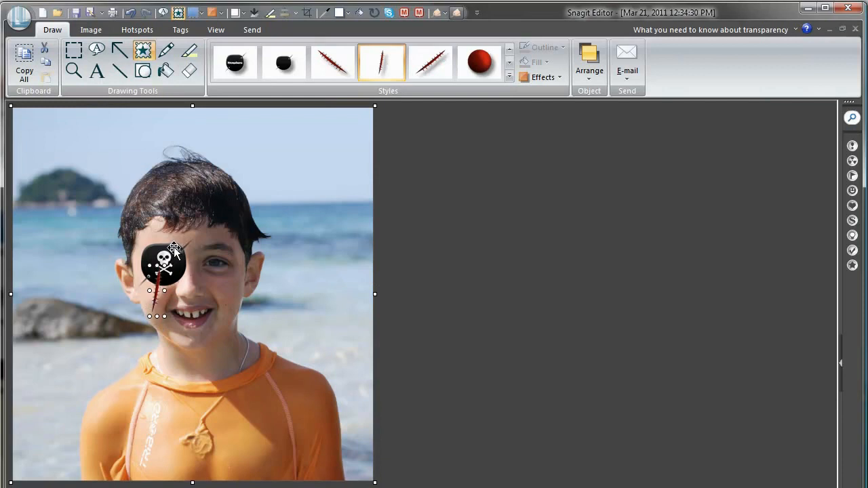
pyautogui.rightClick(163, 264)
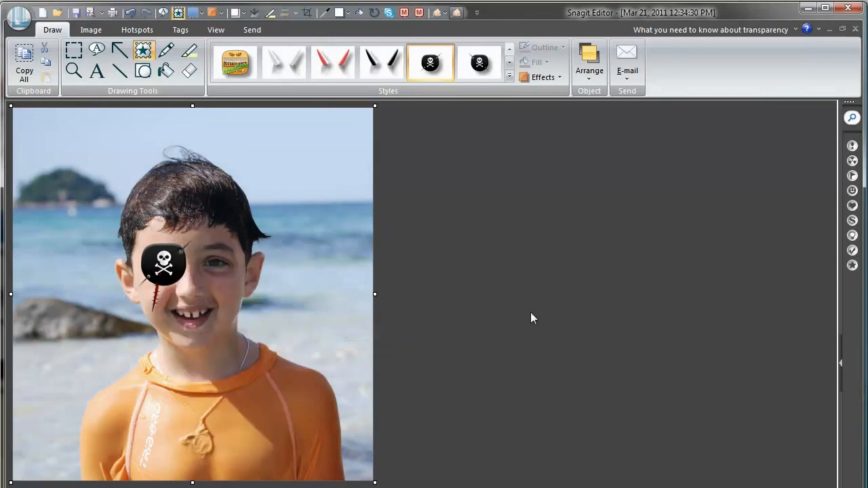
pyautogui.moveTo(421, 274)
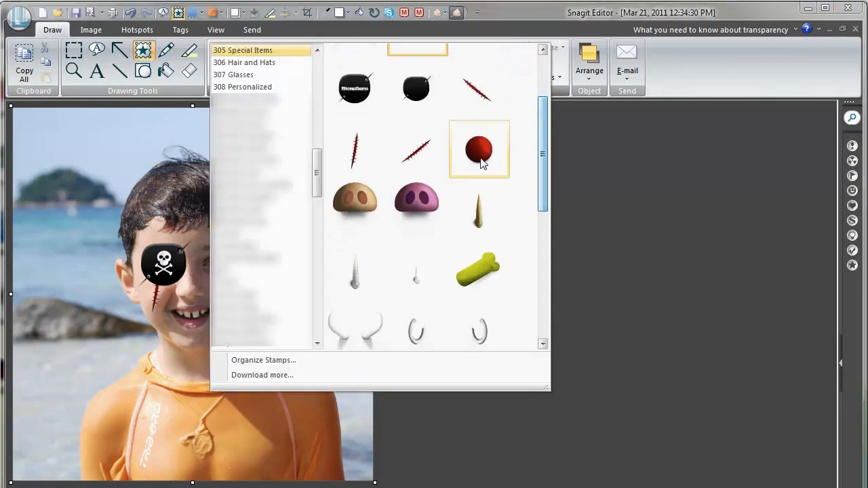
# - Try a red nose stamp near the boy's face, then discard it
pyautogui.click(478, 149)
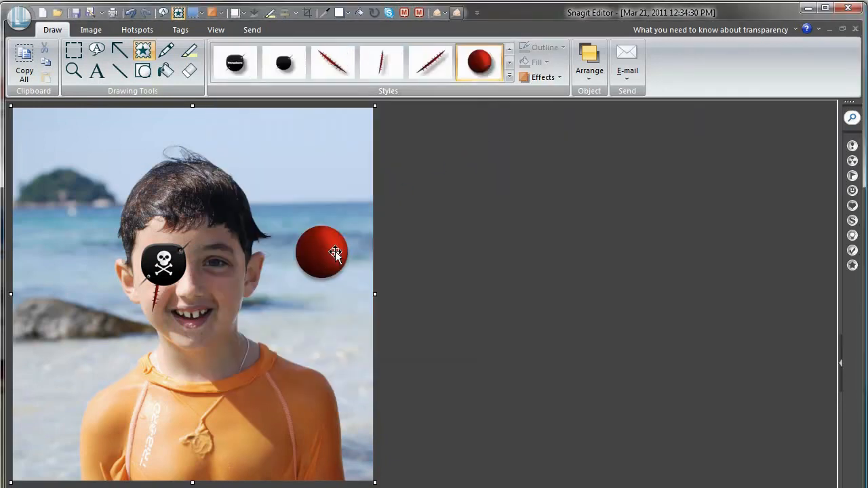
pyautogui.moveTo(322, 252); pyautogui.dragTo(257, 280)
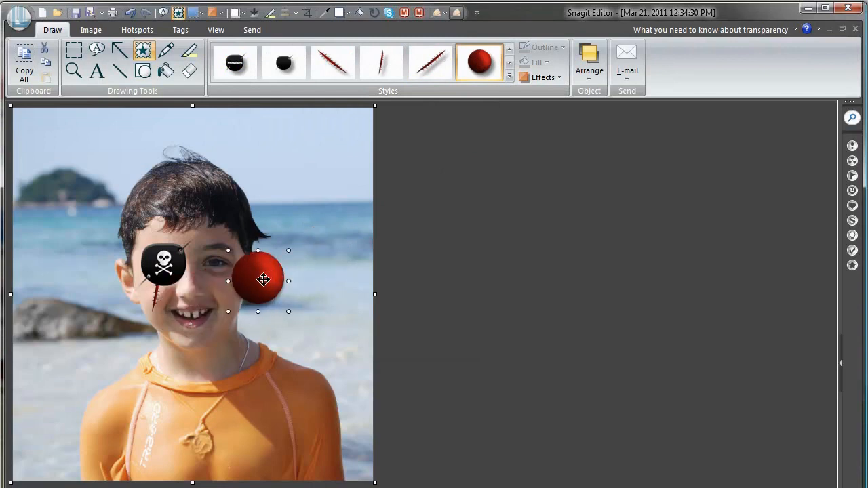
pyautogui.click(509, 77)
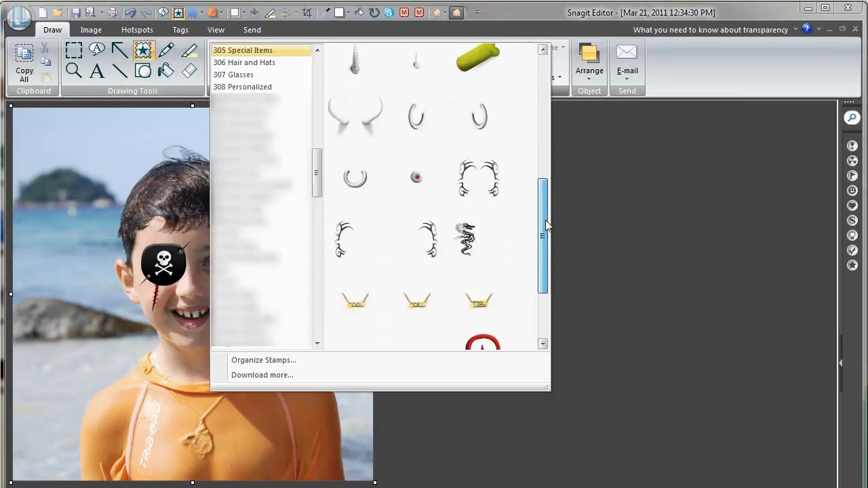
# - Place the GOLD chain necklace stamp on the boy's chest
pyautogui.scroll(-3)
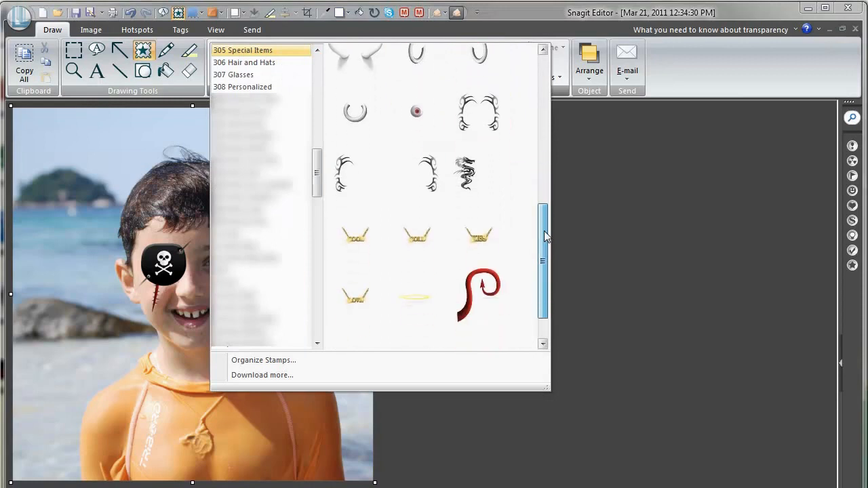
pyautogui.scroll(-3)
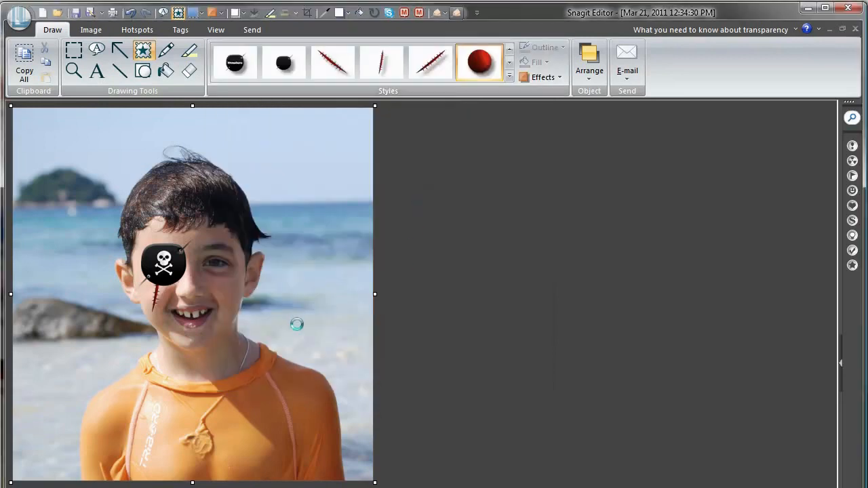
pyautogui.click(429, 62)
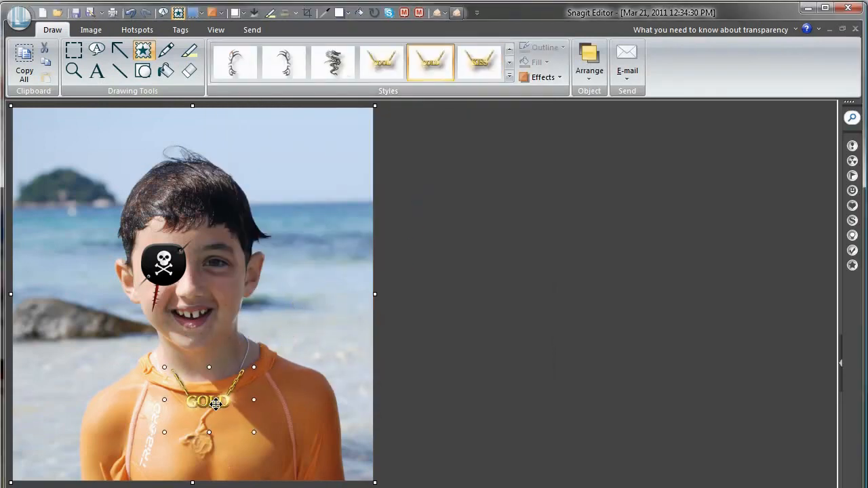
pyautogui.moveTo(216, 400); pyautogui.dragTo(208, 410)
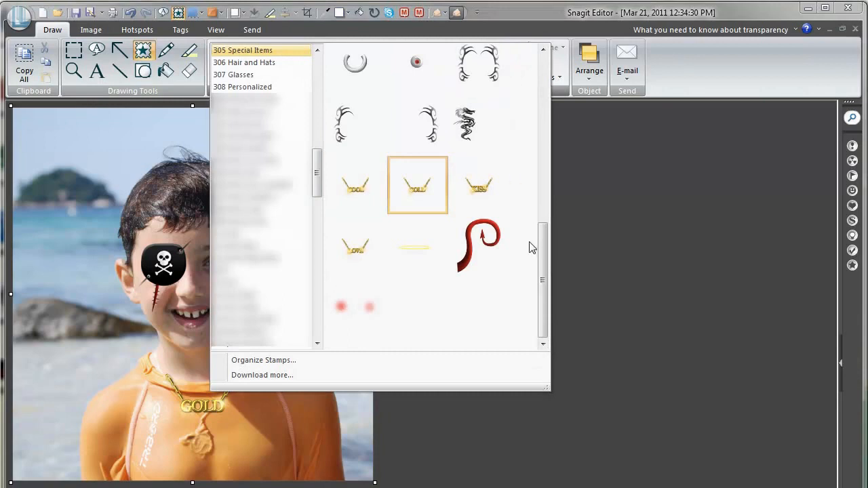
pyautogui.moveTo(518, 250)
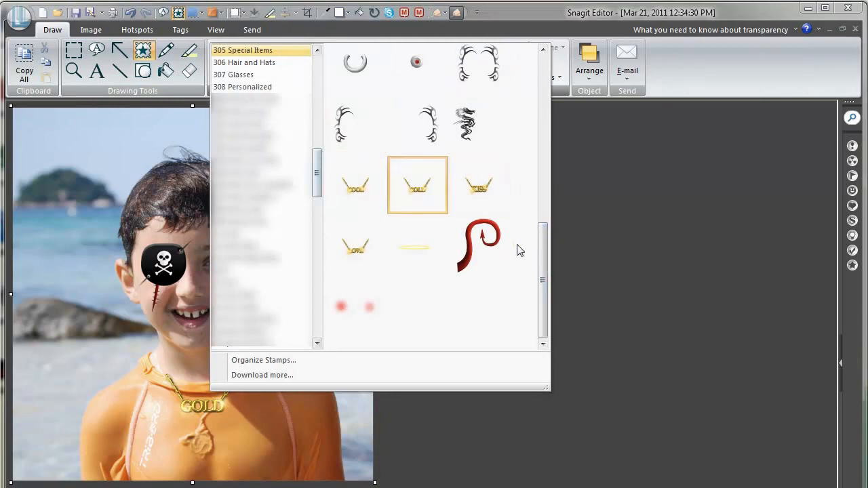
pyautogui.scroll(3)
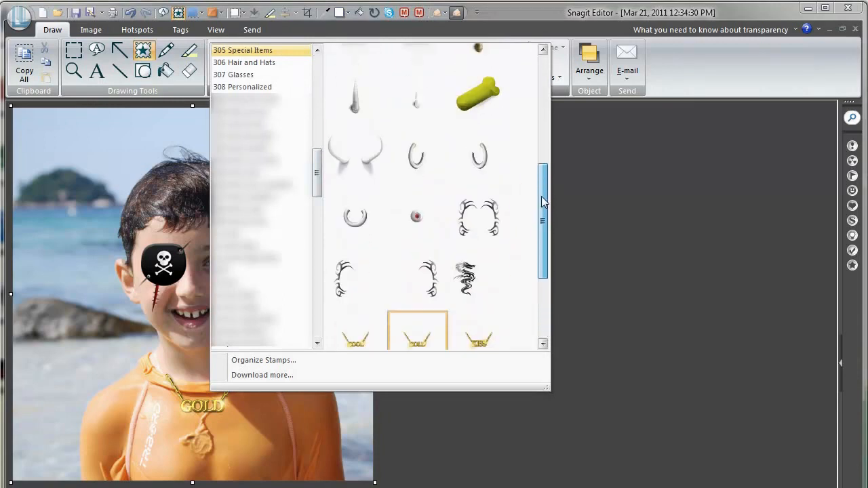
pyautogui.click(417, 329)
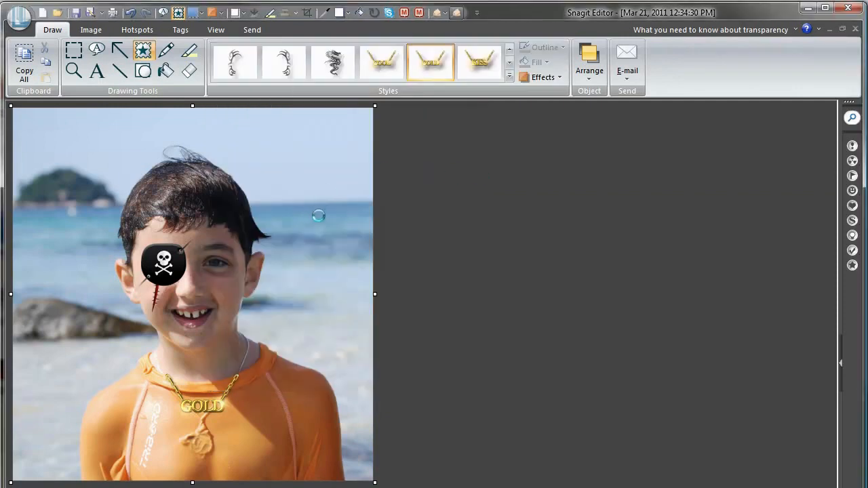
# - Stamp a silver earring on each ear, switching both to the round hoop style
pyautogui.click(332, 62)
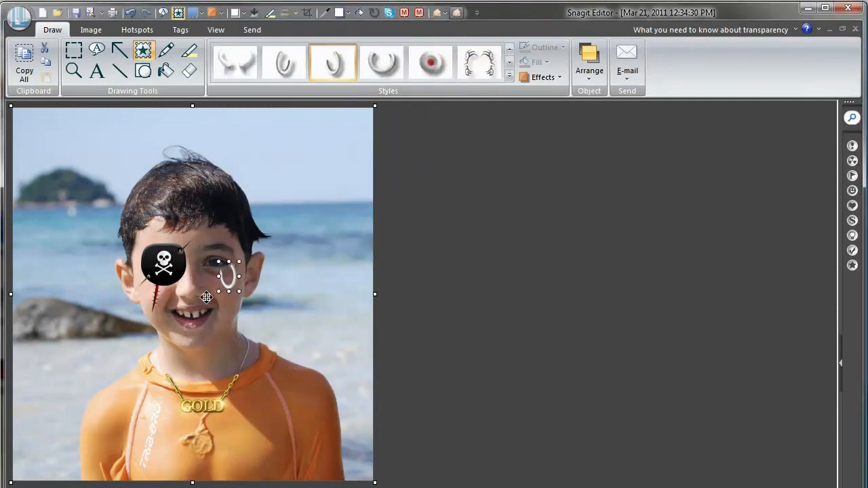
pyautogui.moveTo(227, 277); pyautogui.dragTo(132, 305)
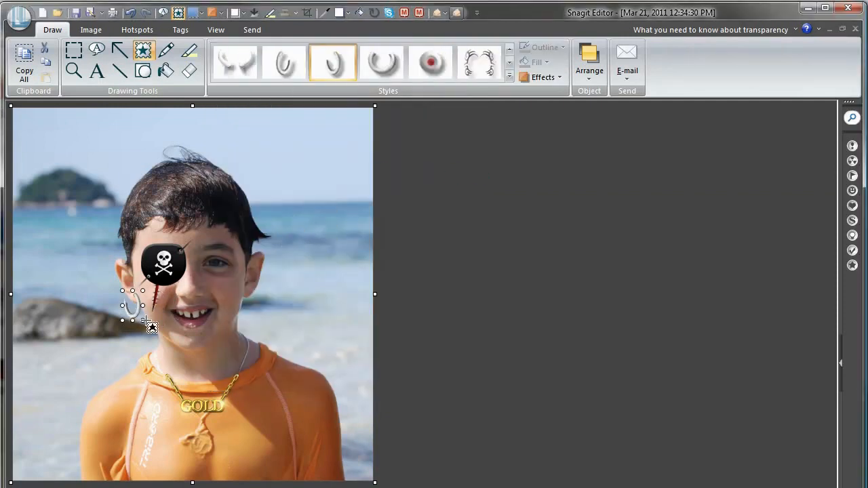
pyautogui.click(283, 62)
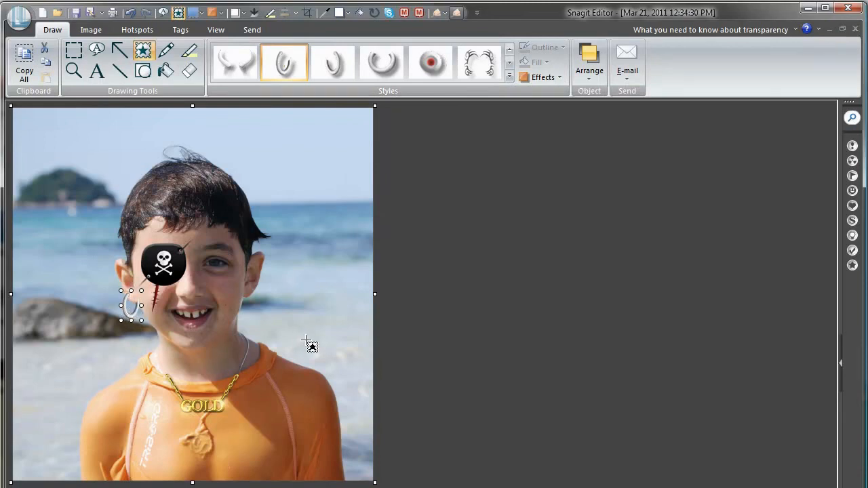
pyautogui.click(332, 61)
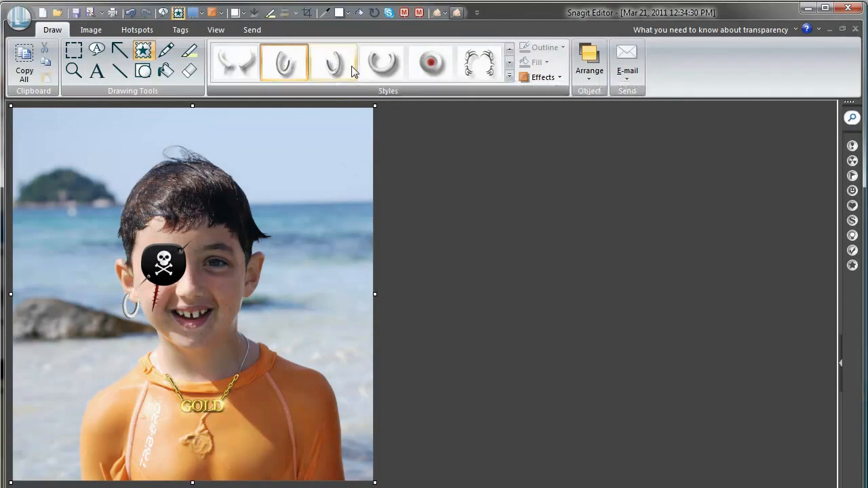
pyautogui.click(332, 61)
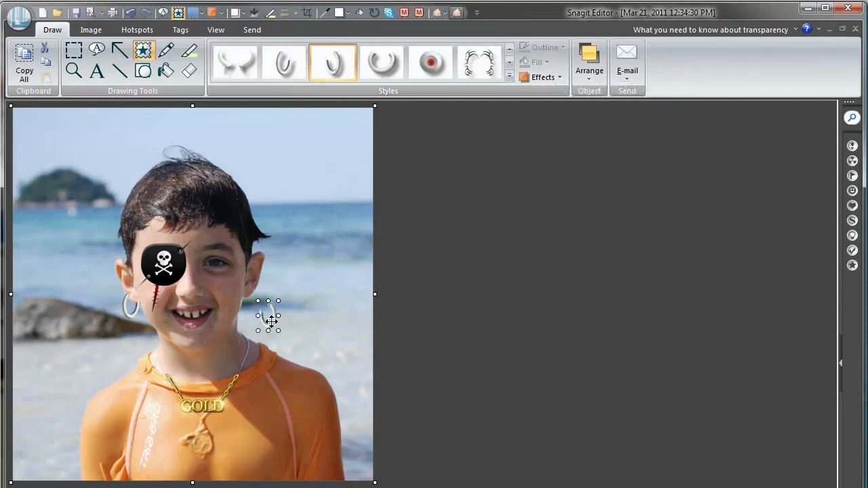
pyautogui.moveTo(268, 318); pyautogui.dragTo(251, 305)
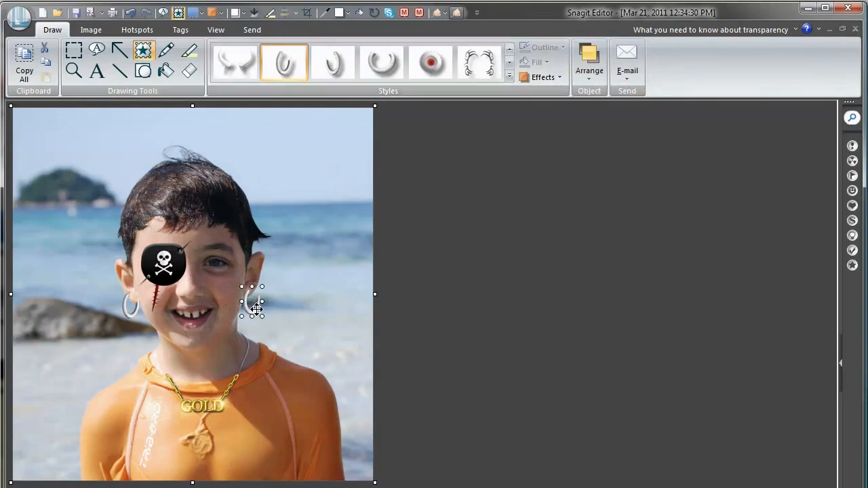
pyautogui.click(513, 156)
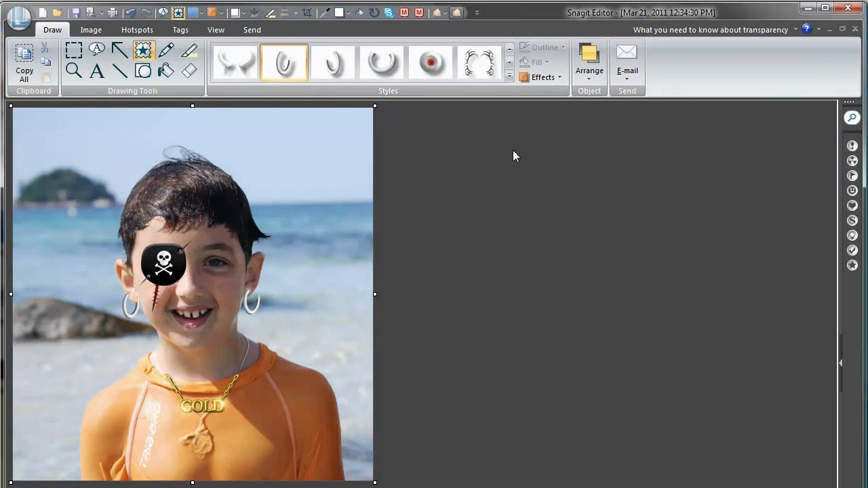
# - Choose the black mustache from 306 Hair and Hats and stamp it
pyautogui.click(509, 76)
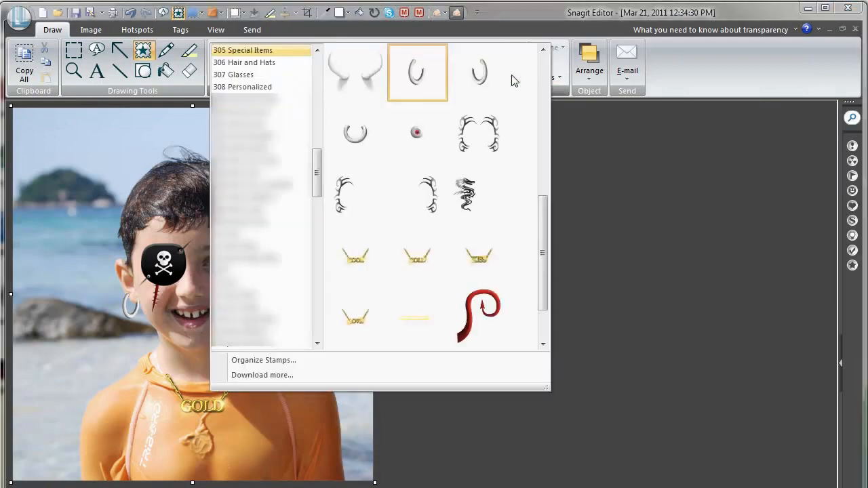
pyautogui.click(243, 61)
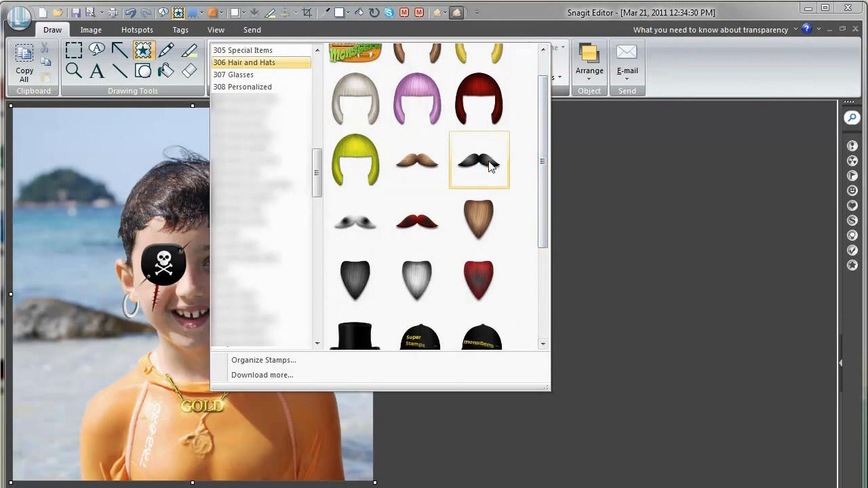
pyautogui.click(478, 160)
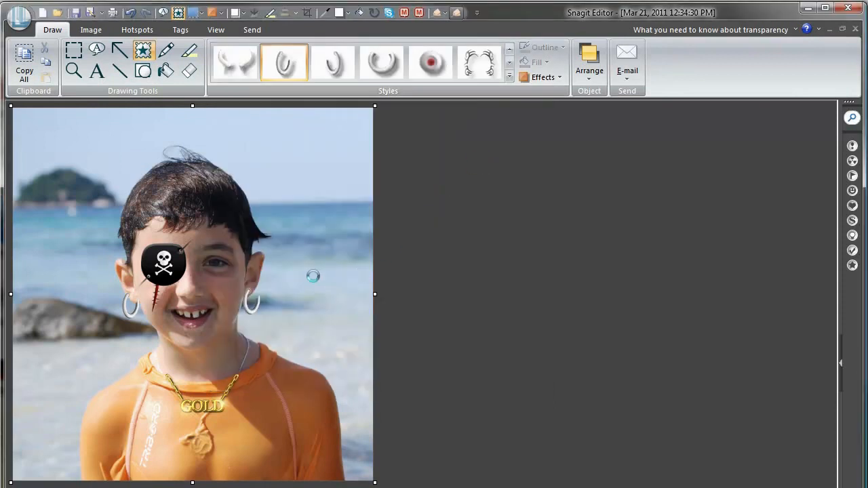
pyautogui.click(332, 63)
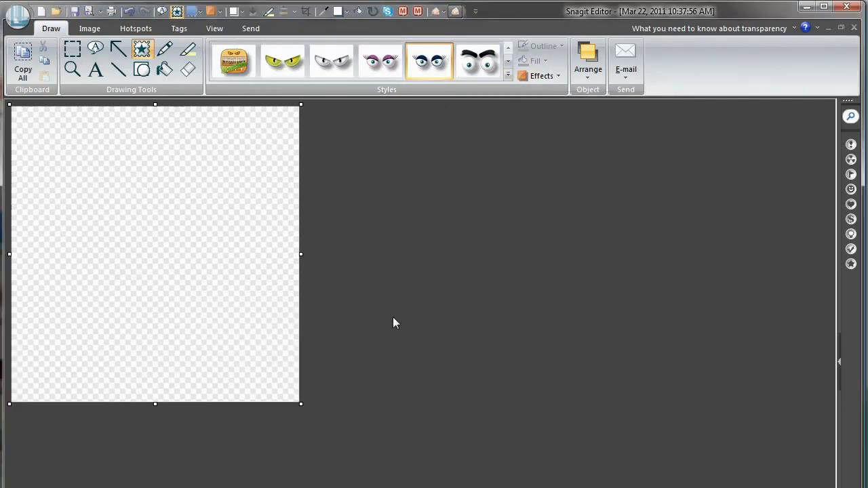
# - Browse the stamp collection library down toward the 301 Monsters ghost stamps
pyautogui.click(507, 75)
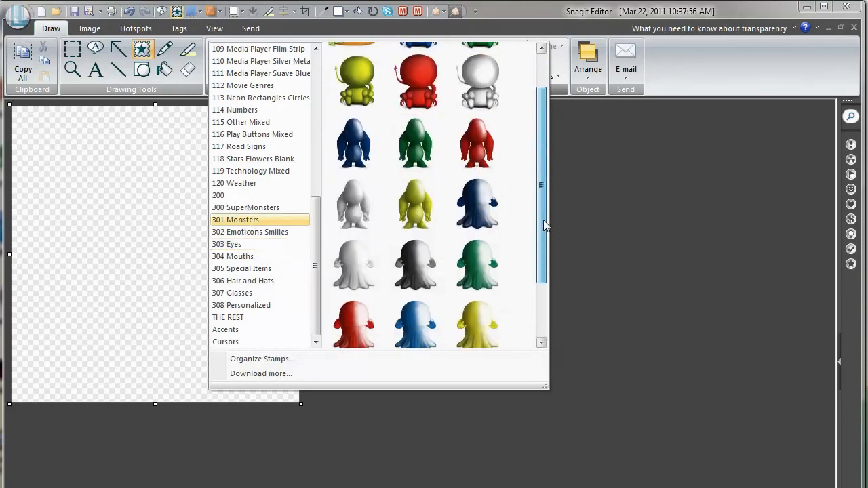
pyautogui.scroll(-3)
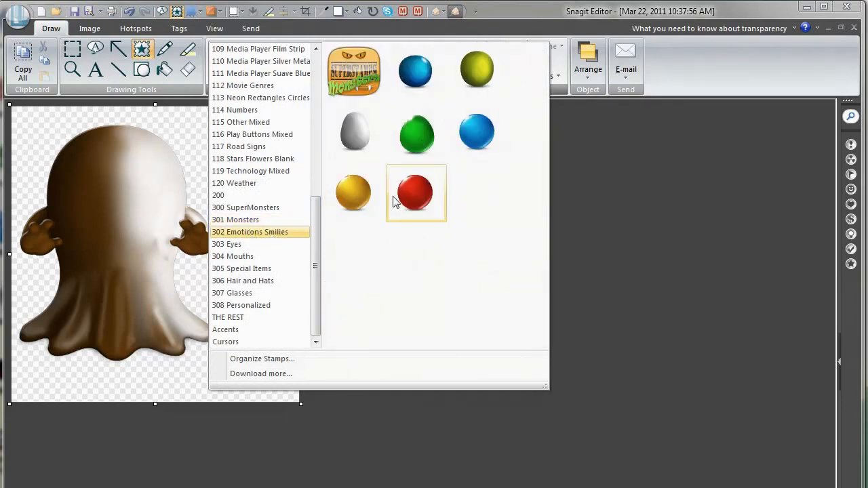
# - Add the yellow ball stamp and position it overlapping the ghost's lower right
pyautogui.click(353, 193)
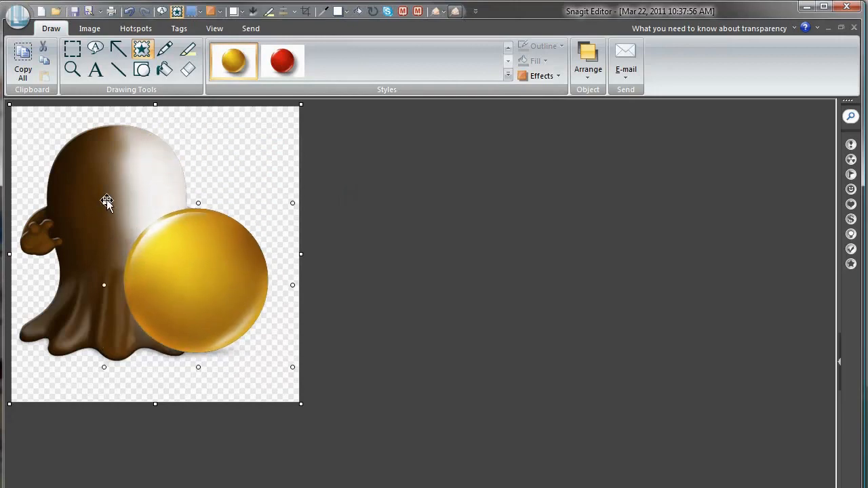
pyautogui.moveTo(197, 265); pyautogui.dragTo(221, 291)
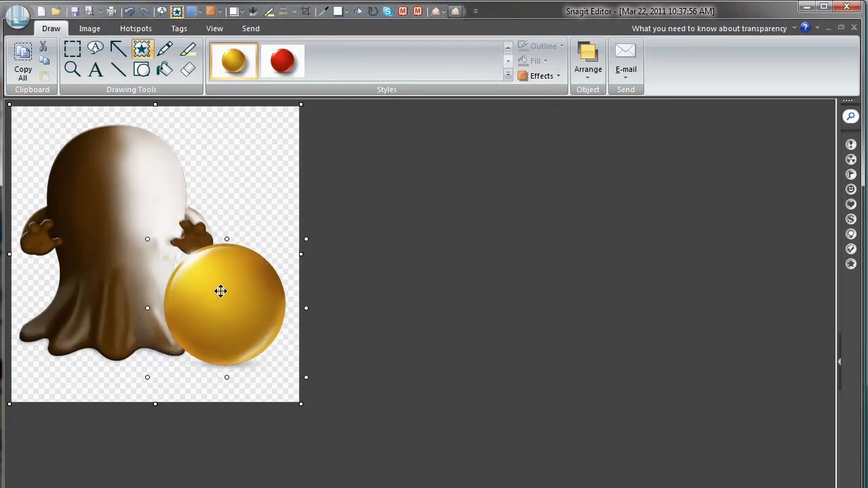
pyautogui.moveTo(221, 290); pyautogui.dragTo(219, 285)
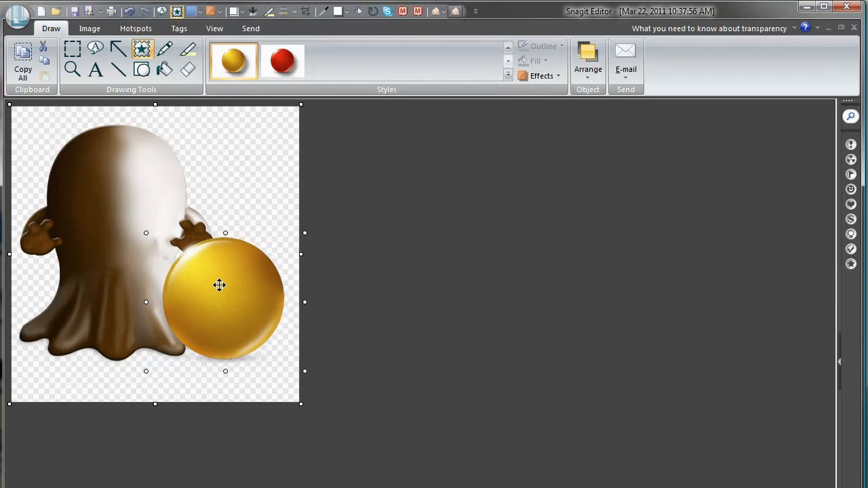
pyautogui.moveTo(218, 285); pyautogui.dragTo(245, 297)
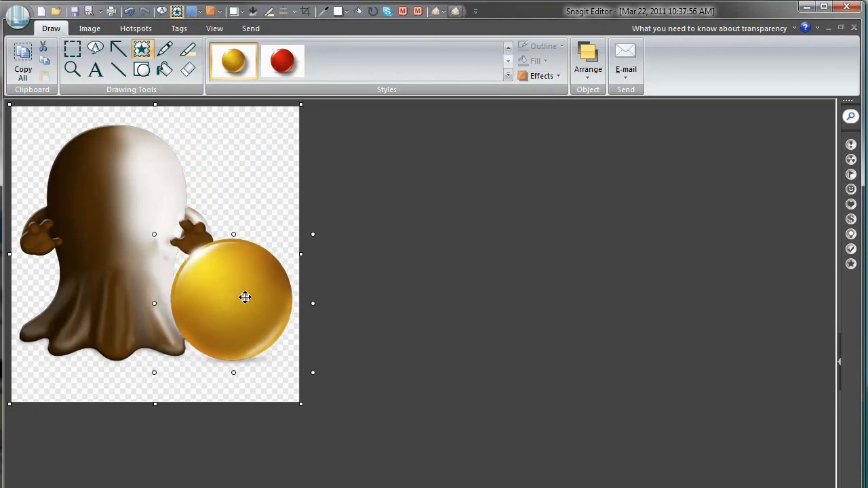
pyautogui.click(461, 267)
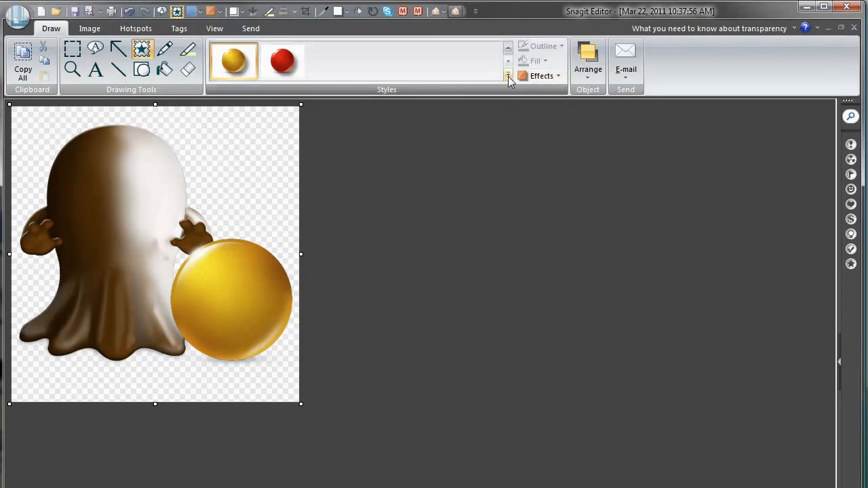
# - Add the round eyes stamp from 303 Eyes and settle it on the ghost's head
pyautogui.click(508, 75)
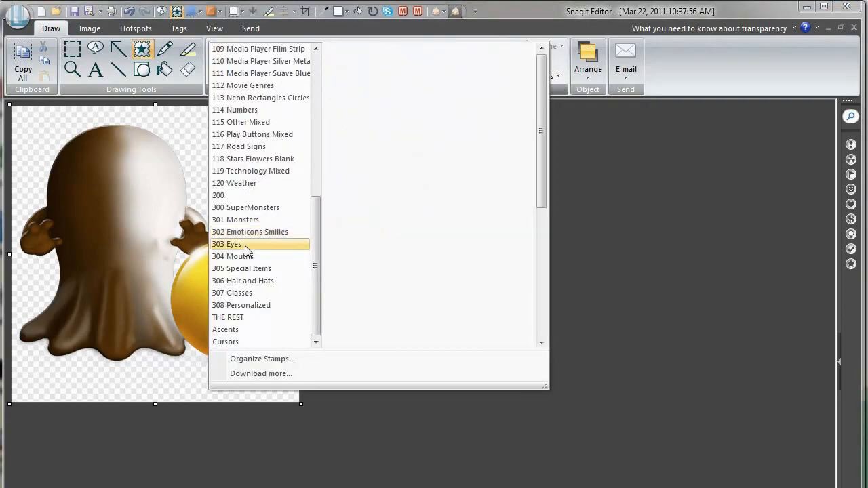
pyautogui.click(226, 244)
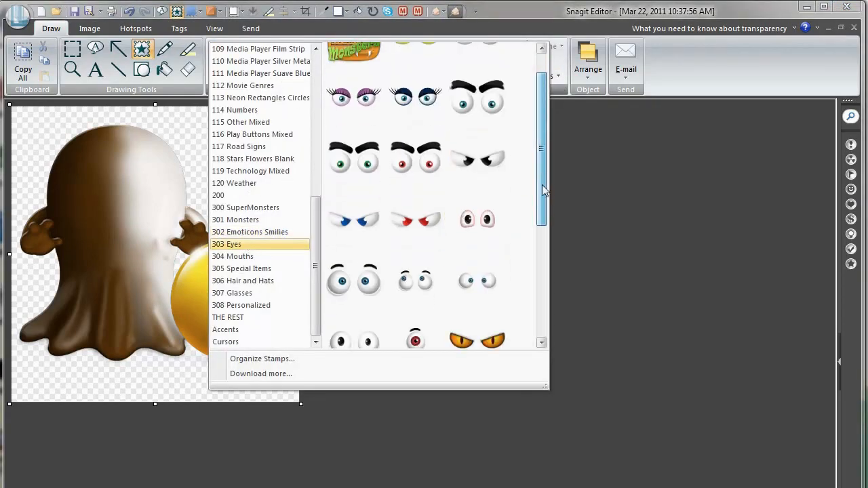
pyautogui.scroll(-3)
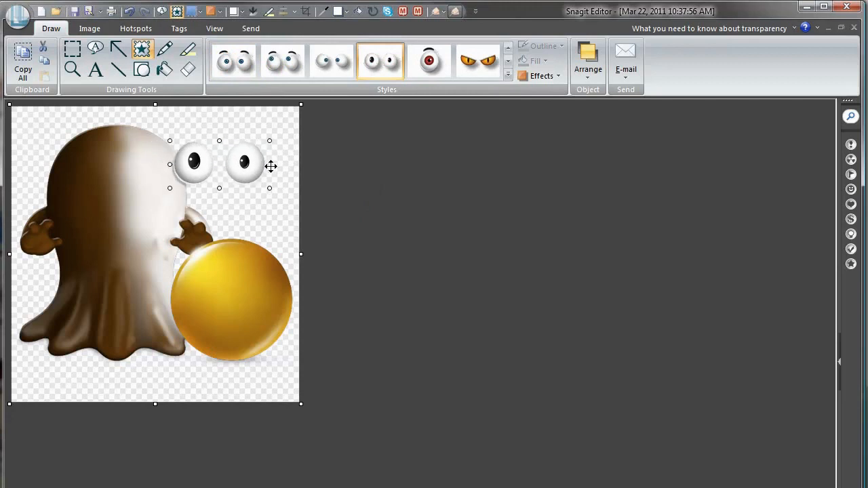
pyautogui.moveTo(244, 164); pyautogui.dragTo(263, 164)
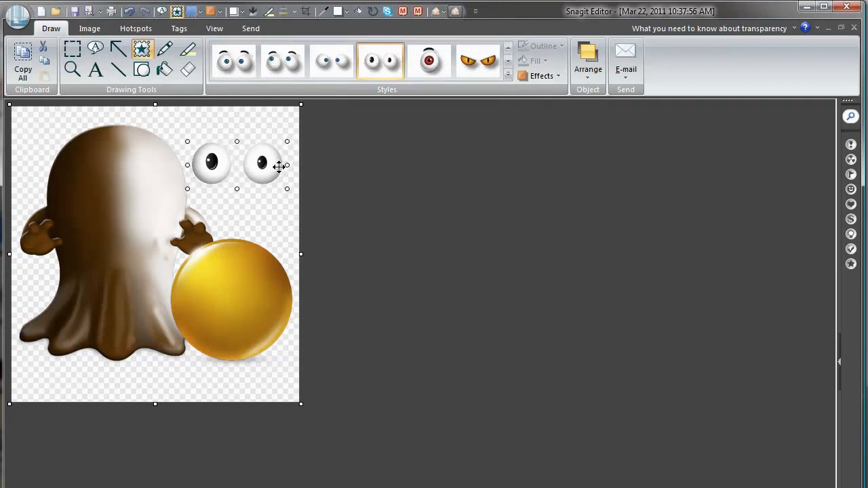
pyautogui.moveTo(261, 166); pyautogui.dragTo(146, 169)
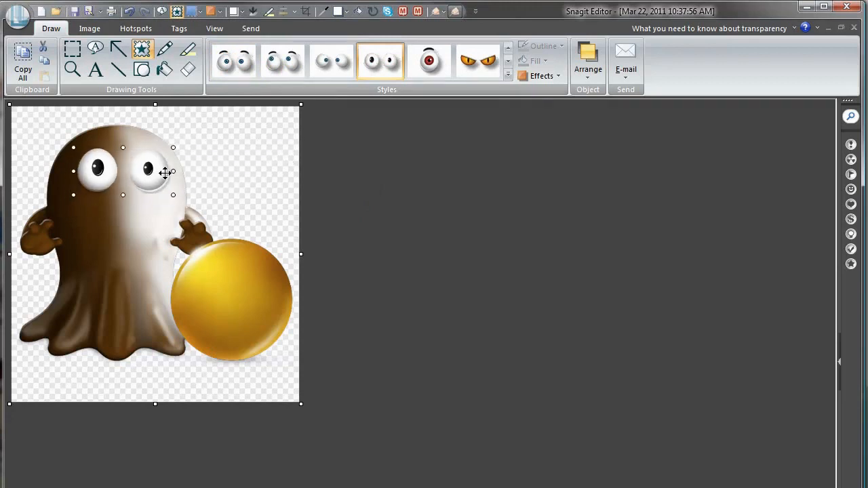
pyautogui.moveTo(166, 171); pyautogui.dragTo(197, 171)
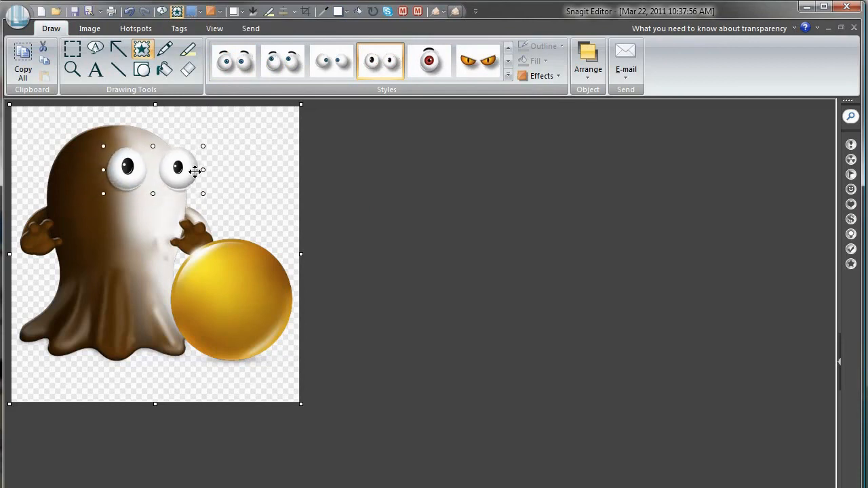
pyautogui.moveTo(193, 169); pyautogui.dragTo(148, 170)
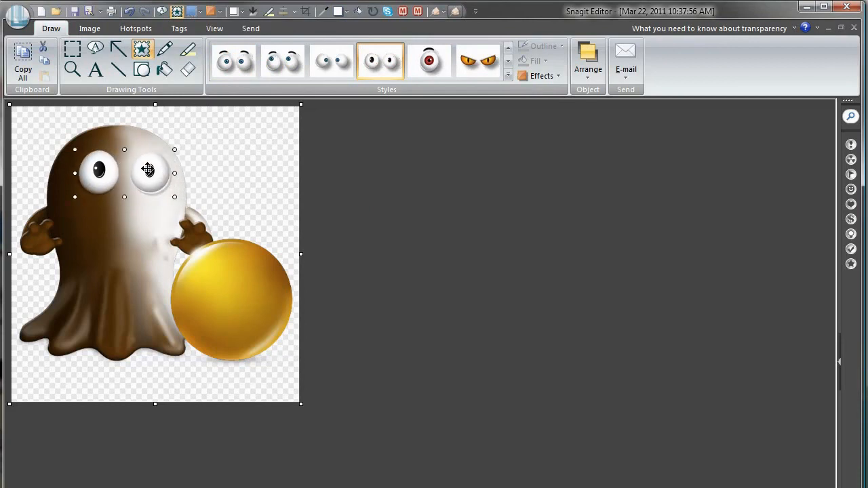
pyautogui.moveTo(147, 169); pyautogui.dragTo(145, 167)
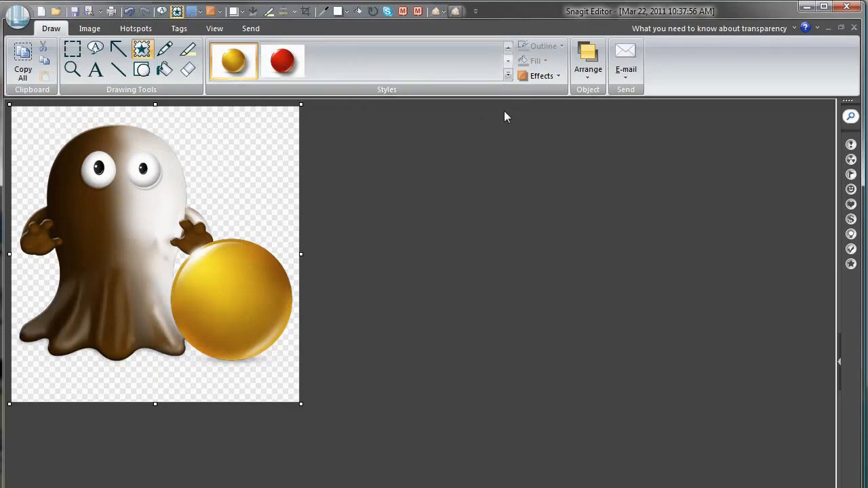
# - Open the stamp library and switch to the 303 Eyes collection
pyautogui.click(508, 75)
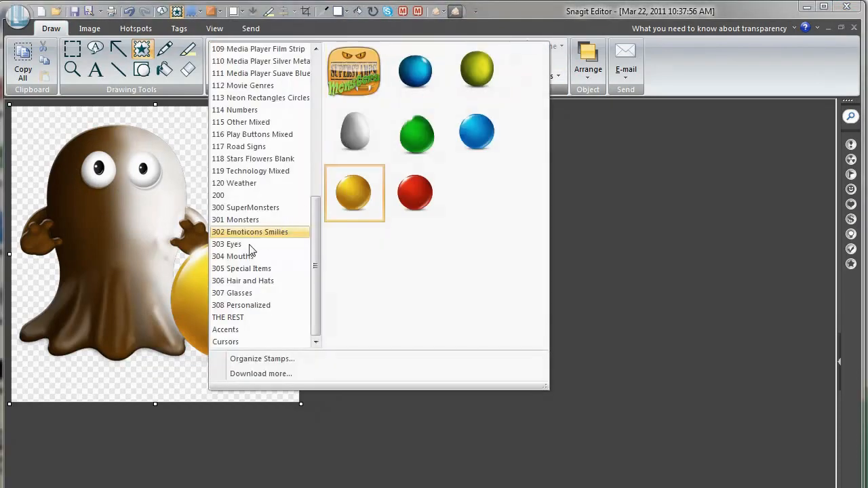
pyautogui.click(227, 243)
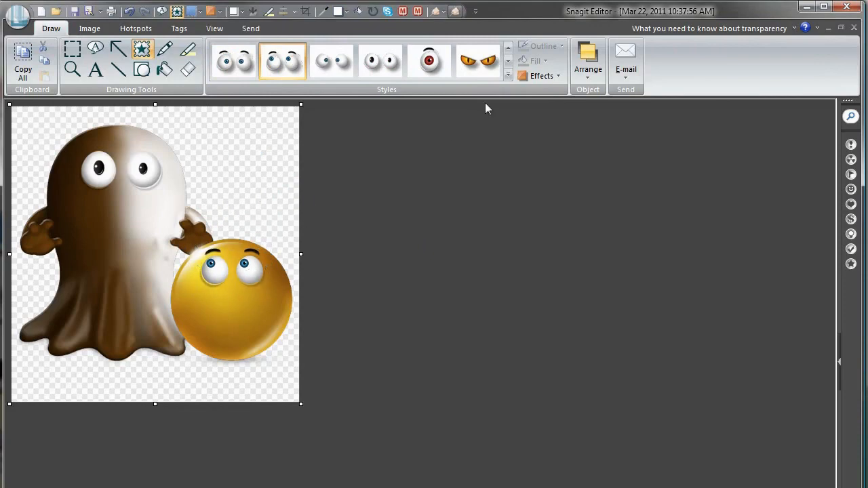
# - Pick the wide laughing mouth from 304 Mouths and move it onto the emoticon's face
pyautogui.click(507, 75)
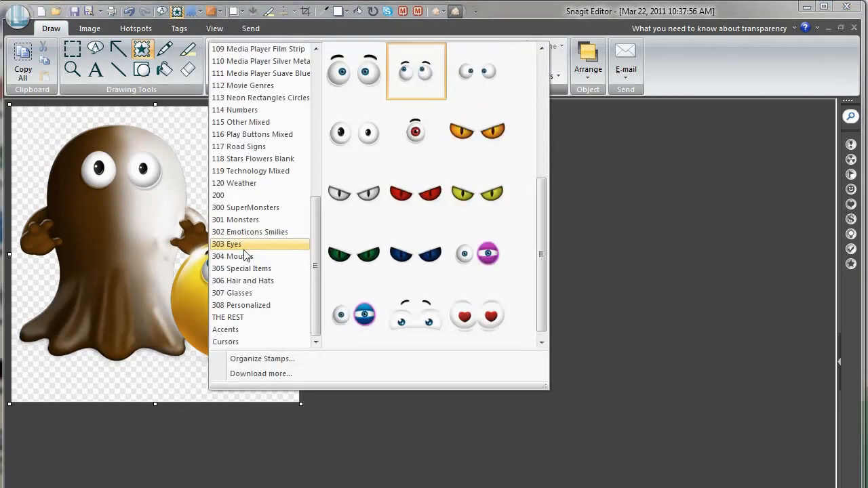
pyautogui.click(232, 256)
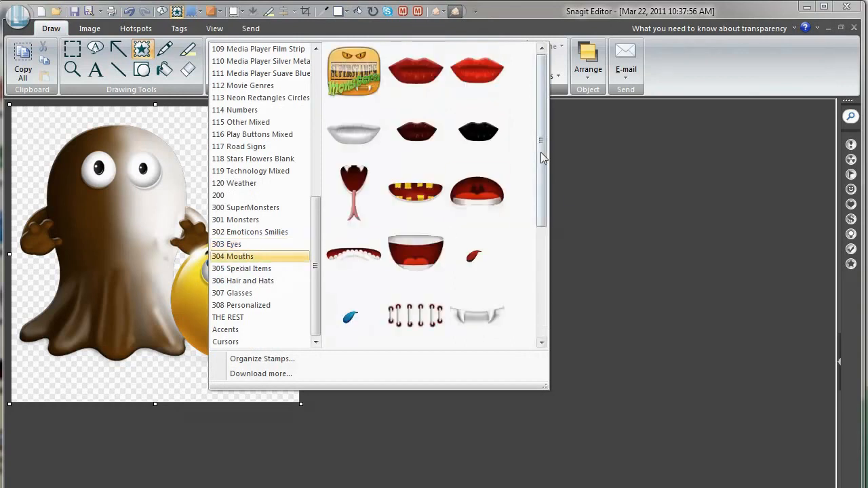
pyautogui.scroll(-3)
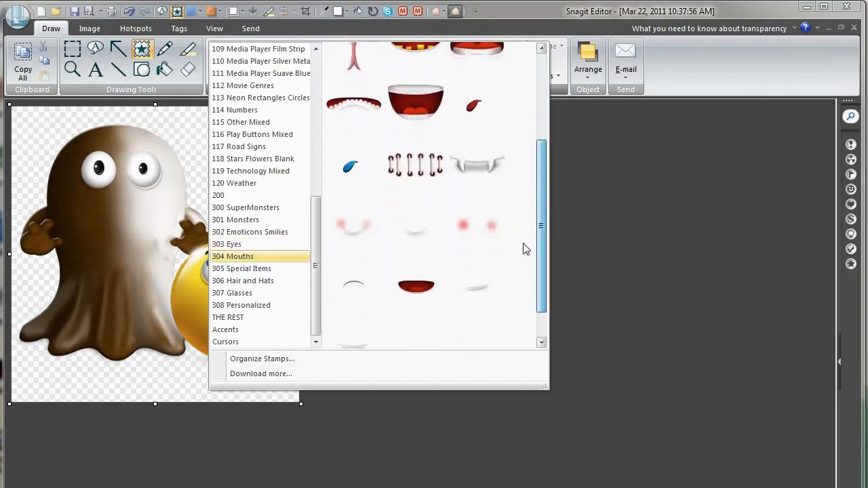
pyautogui.scroll(3)
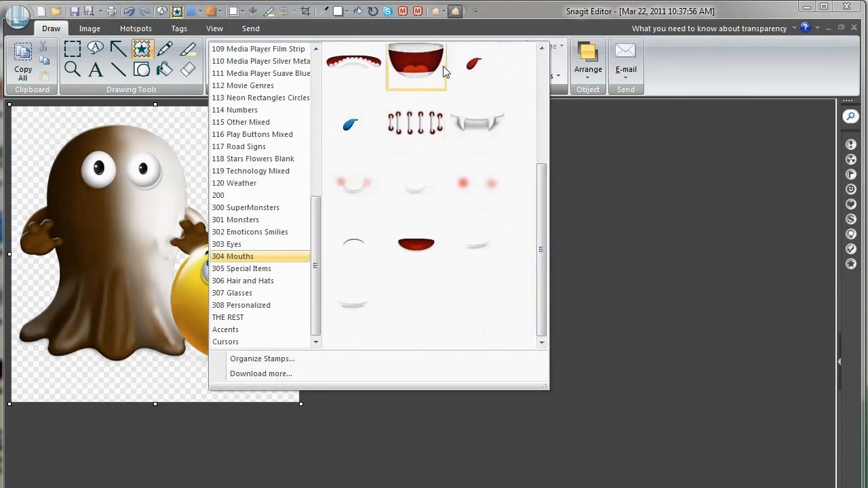
pyautogui.scroll(-3)
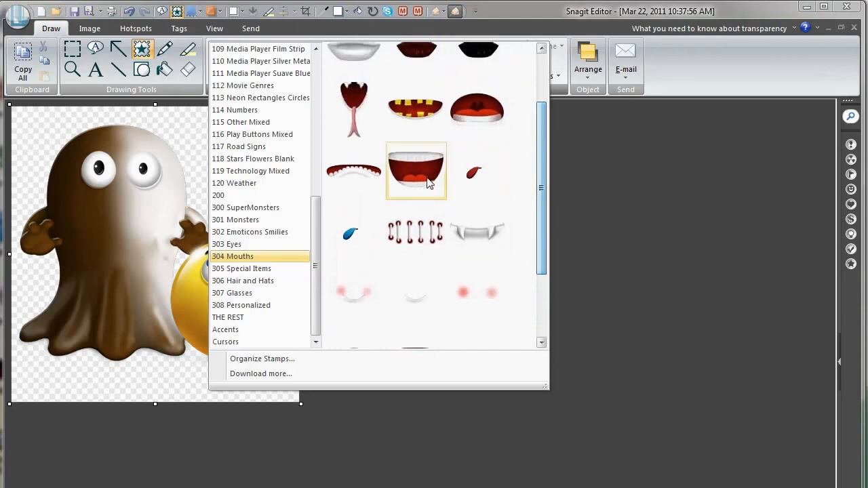
pyautogui.click(417, 171)
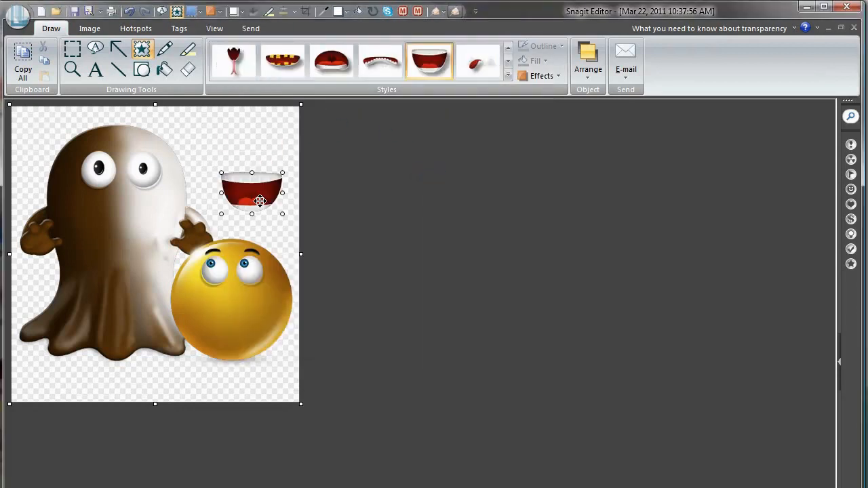
pyautogui.moveTo(252, 191); pyautogui.dragTo(237, 315)
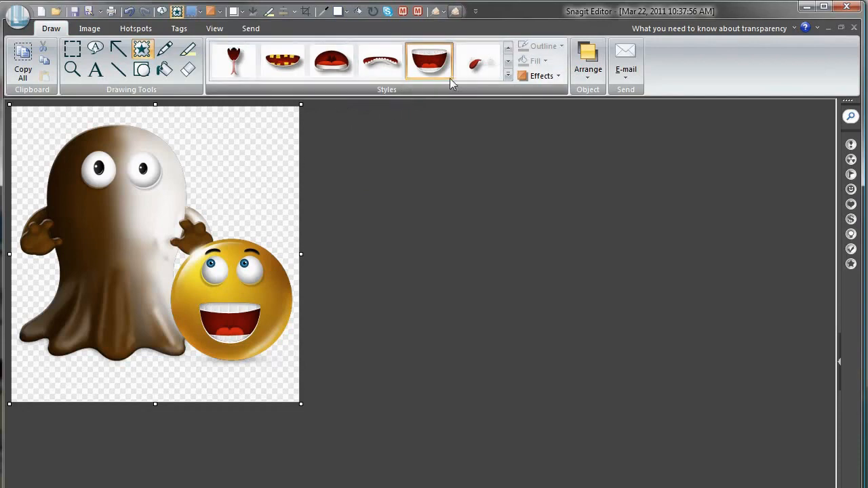
# - Try a different mouth shape on the emoticon, then keep the laughing mouth
pyautogui.click(507, 74)
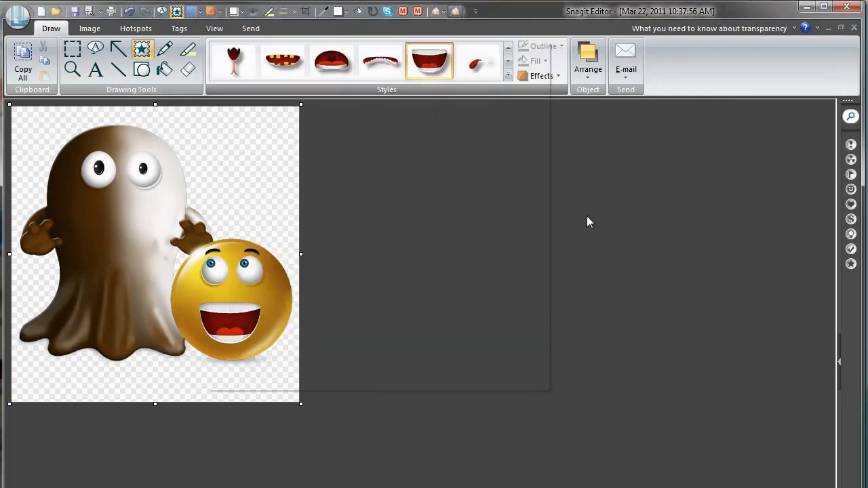
pyautogui.click(380, 61)
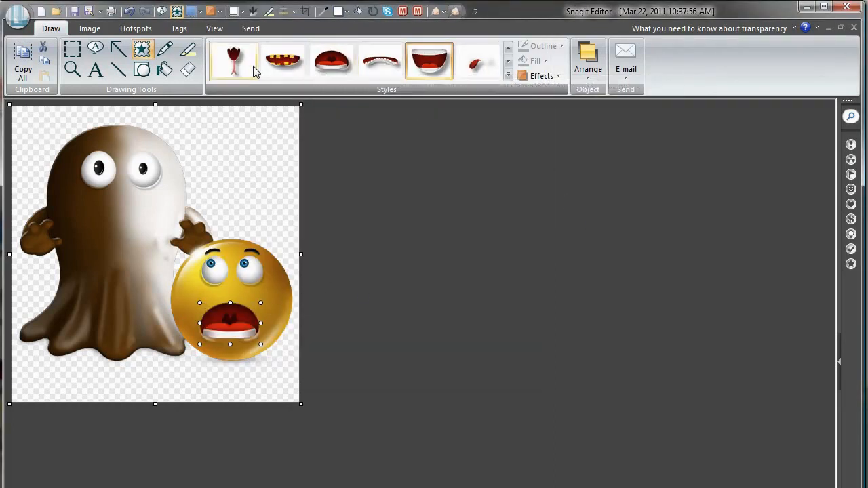
pyautogui.click(282, 61)
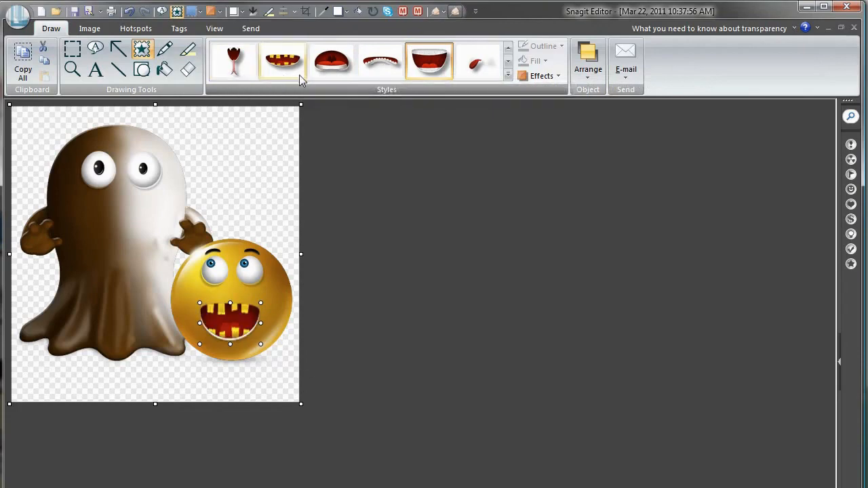
pyautogui.click(427, 61)
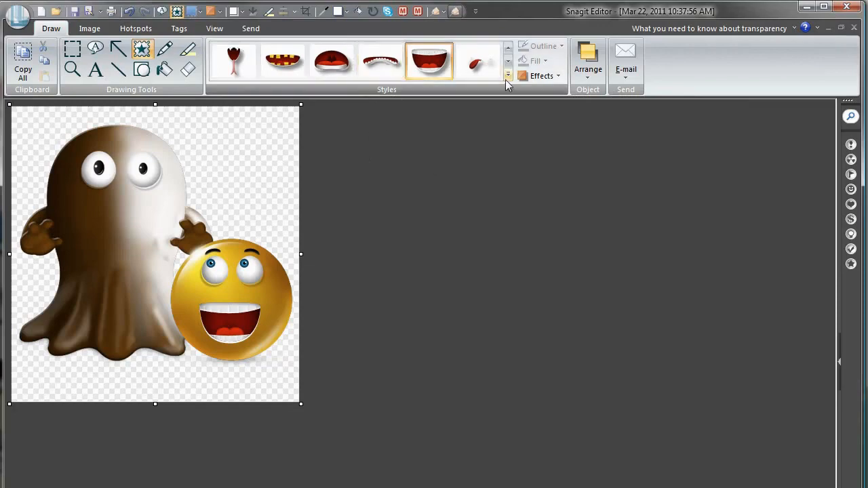
# - Stamp a stitched mouth onto the canvas and drag it below the ghost's eyes
pyautogui.click(507, 75)
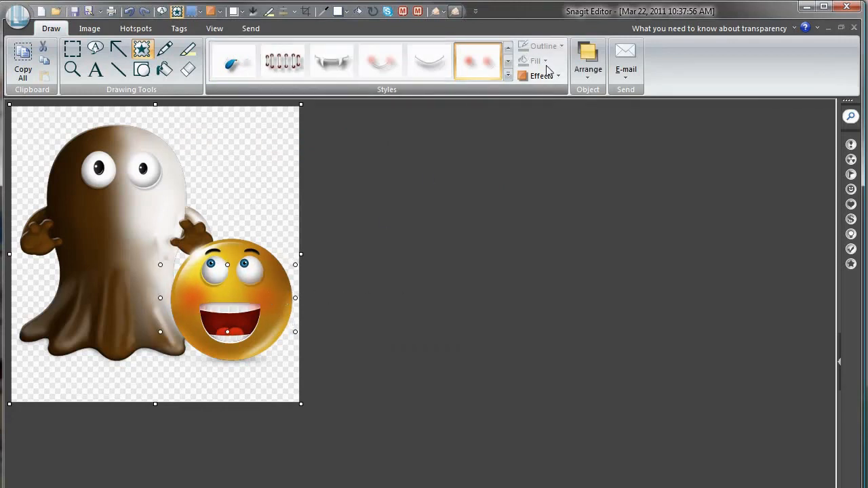
pyautogui.click(541, 76)
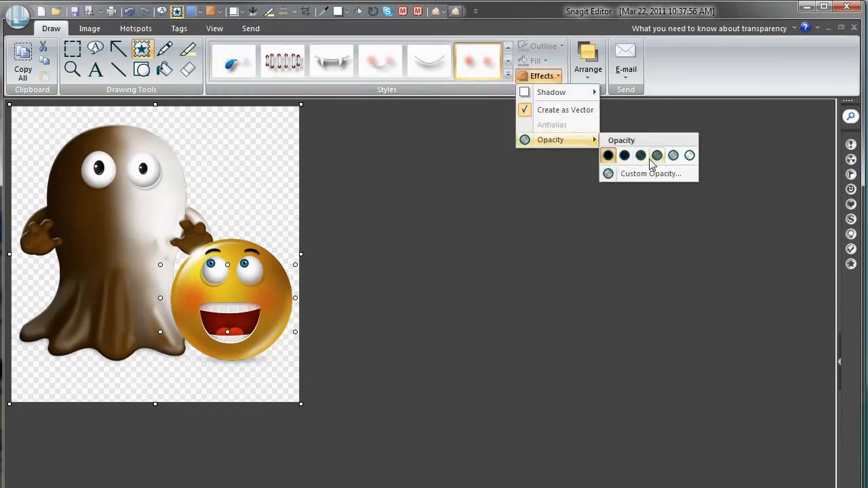
pyautogui.moveTo(640, 156)
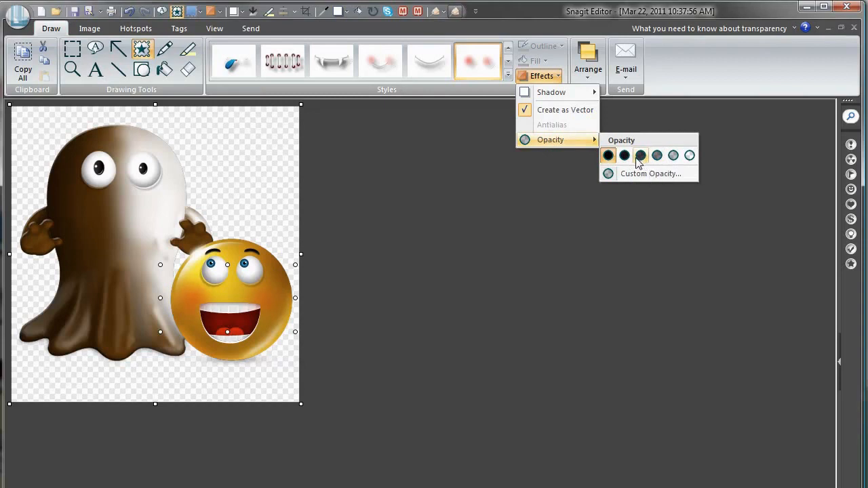
pyautogui.moveTo(640, 155)
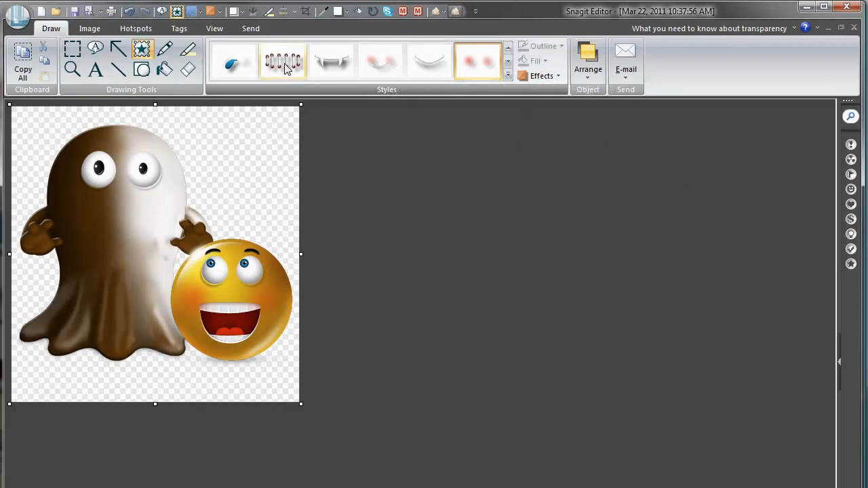
pyautogui.click(283, 61)
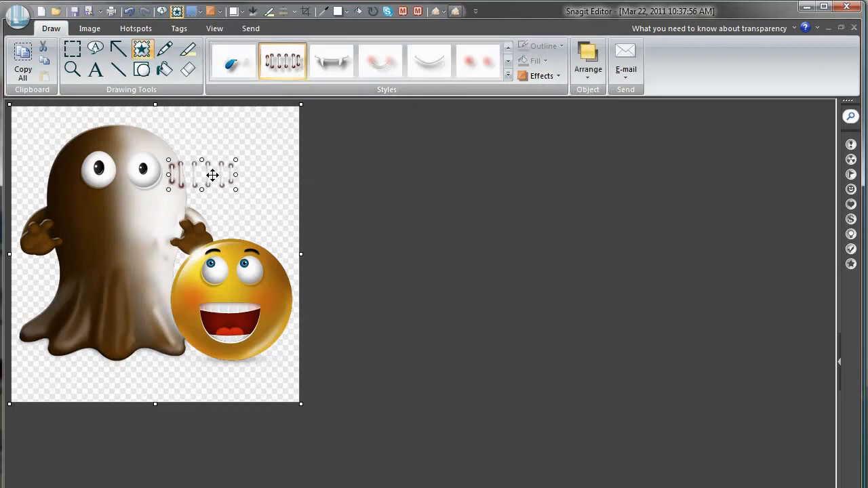
pyautogui.moveTo(201, 174); pyautogui.dragTo(118, 218)
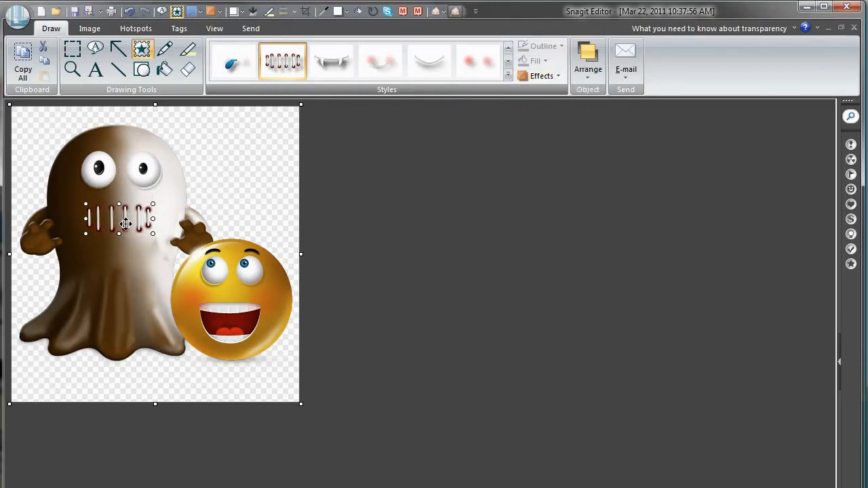
pyautogui.moveTo(244, 207)
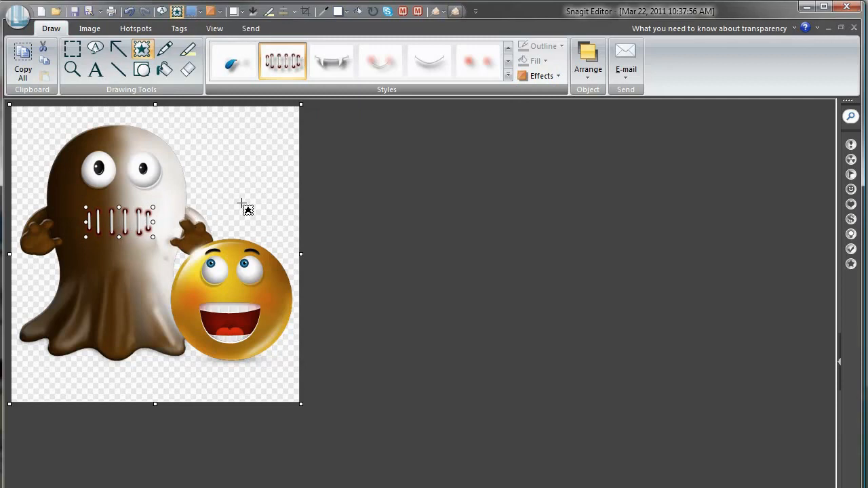
# - Delete the stitched mouth and stamp a smiling mouth with shadow effect on the ghost
pyautogui.press('Delete')
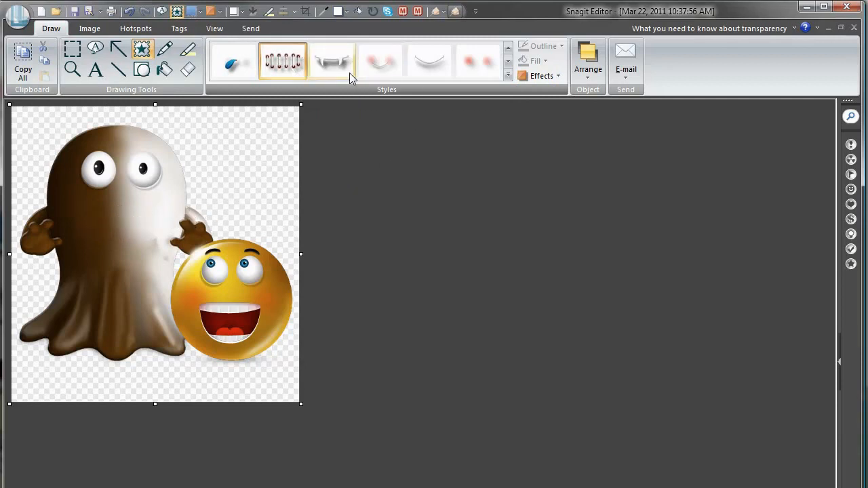
pyautogui.click(331, 61)
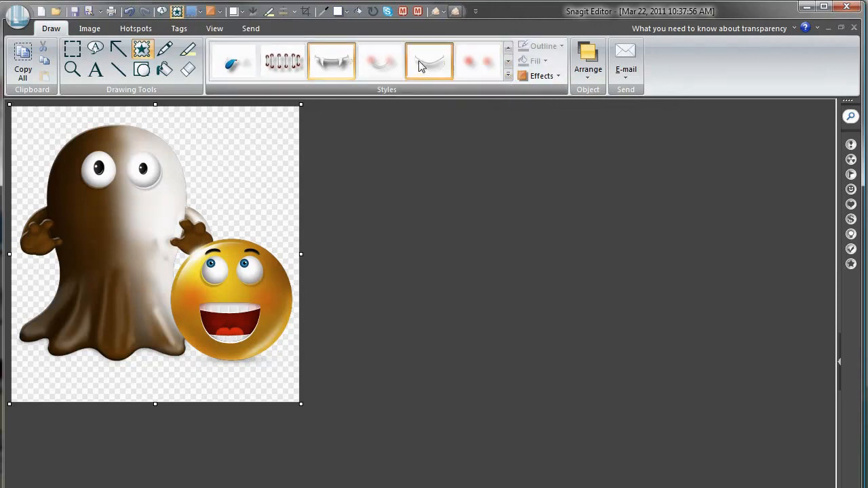
pyautogui.click(428, 61)
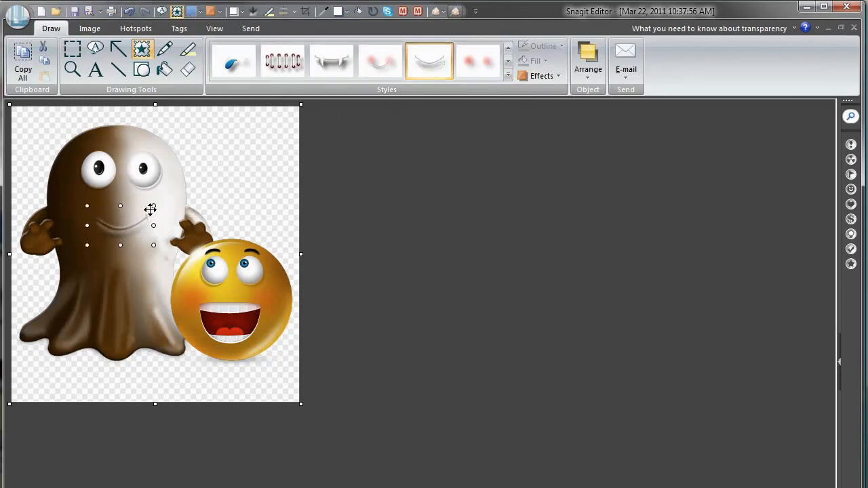
pyautogui.moveTo(245, 227)
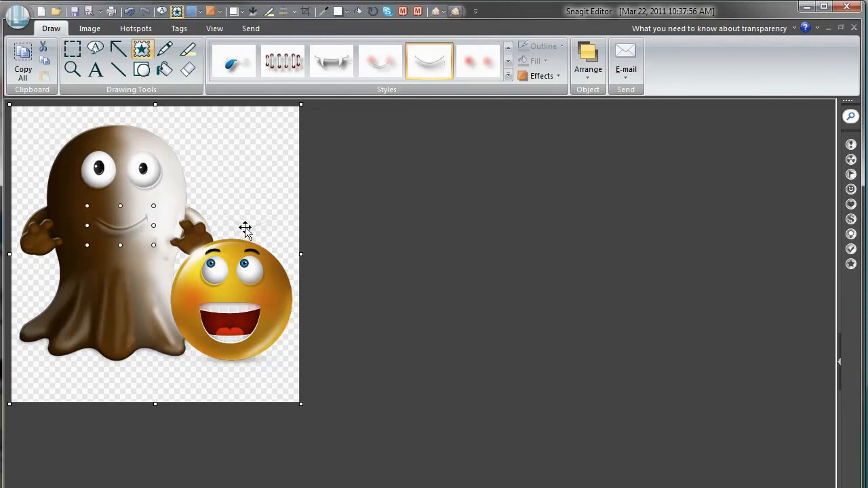
pyautogui.moveTo(426, 142)
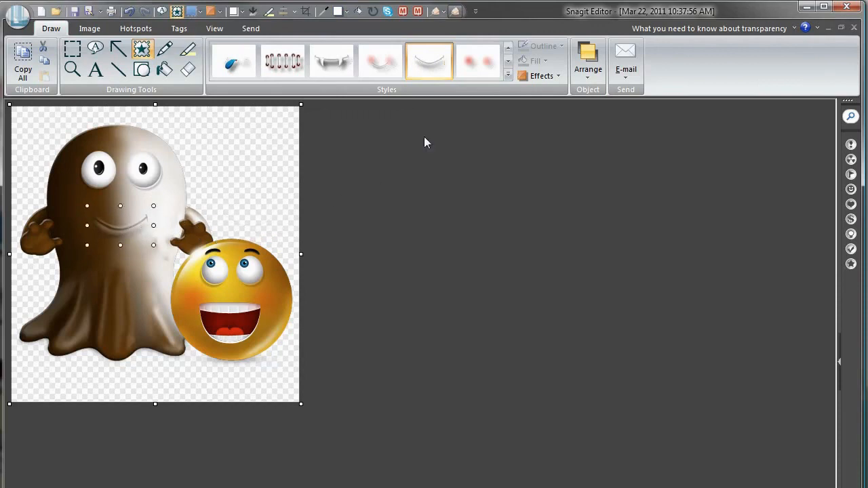
pyautogui.click(542, 76)
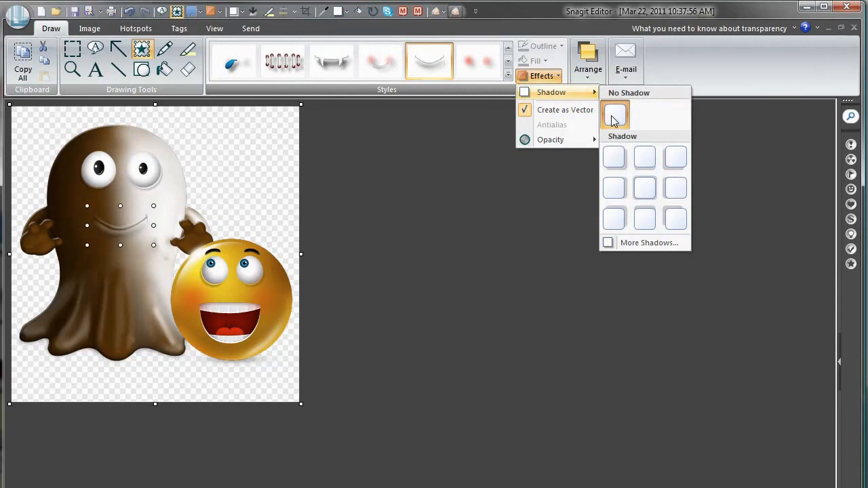
pyautogui.moveTo(614, 187)
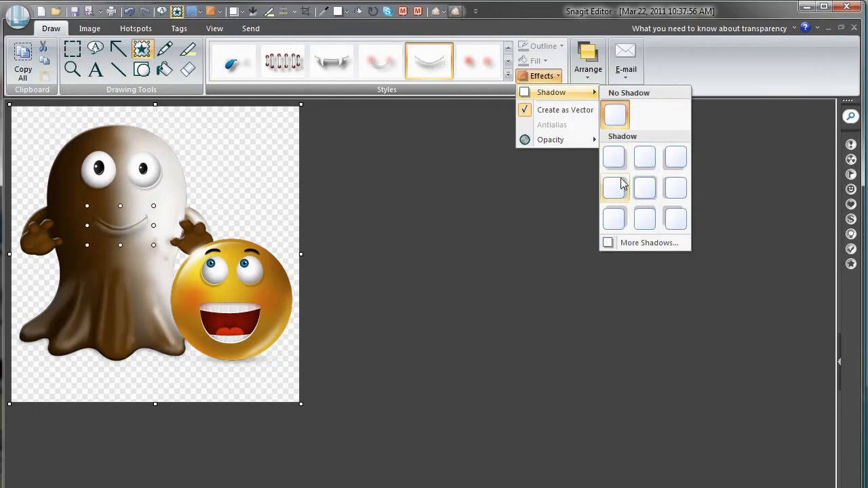
pyautogui.moveTo(606, 237)
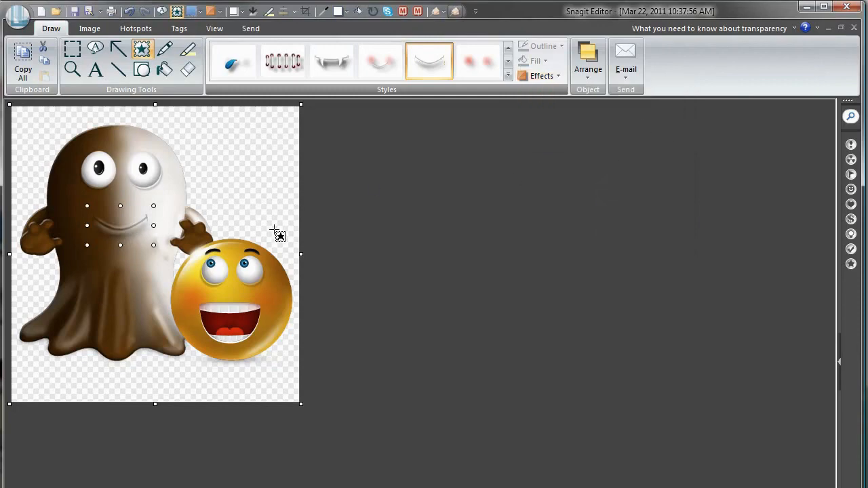
pyautogui.click(386, 217)
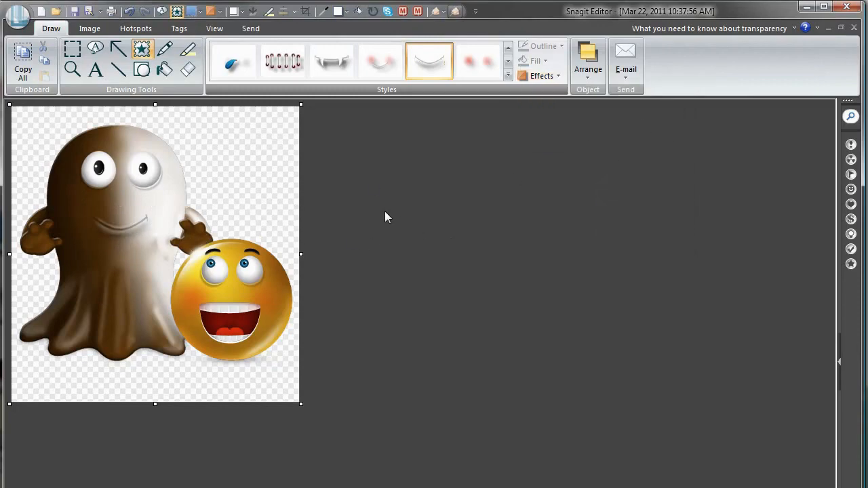
# - Place a brown mustache stamp from Hair and Hats just under the ghost's eyes
pyautogui.click(98, 168)
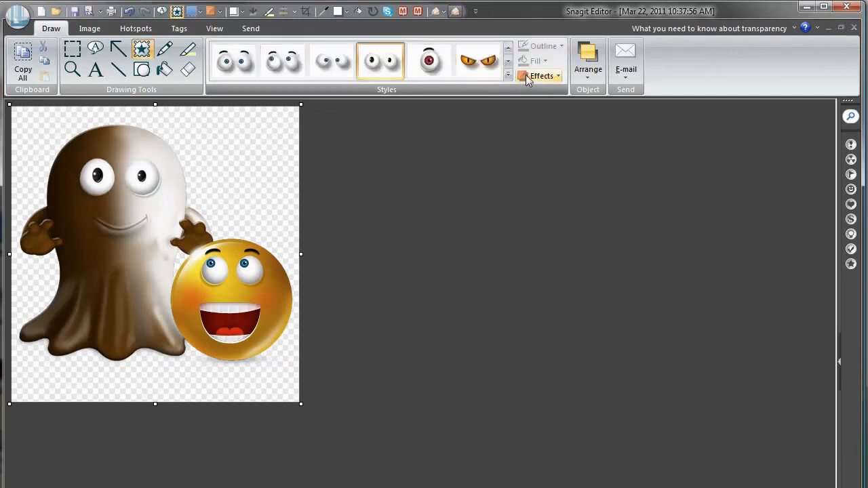
pyautogui.click(541, 75)
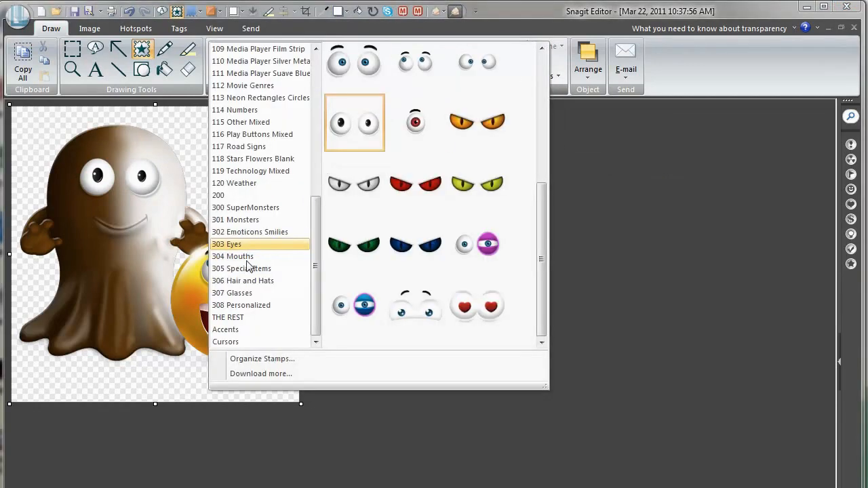
pyautogui.click(242, 280)
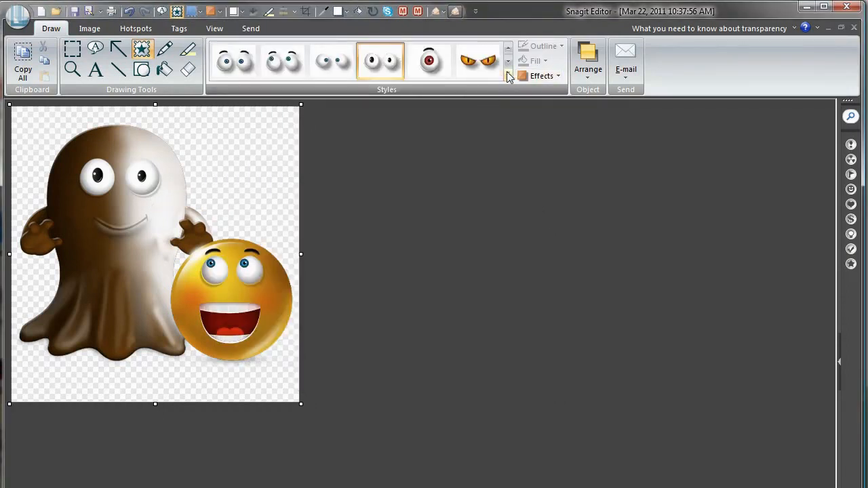
pyautogui.click(507, 75)
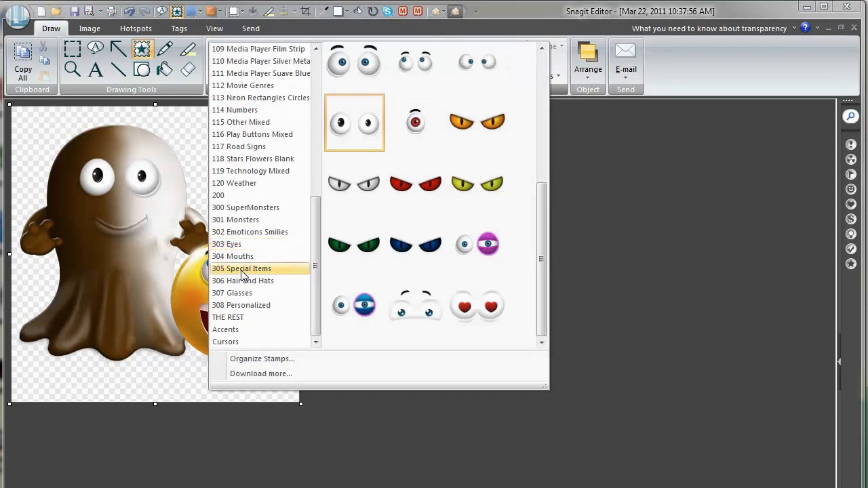
pyautogui.click(242, 280)
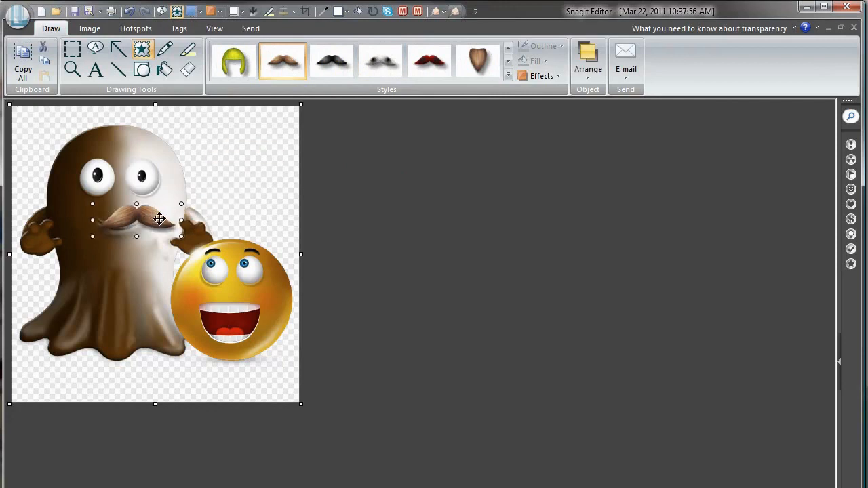
pyautogui.moveTo(159, 219); pyautogui.dragTo(141, 213)
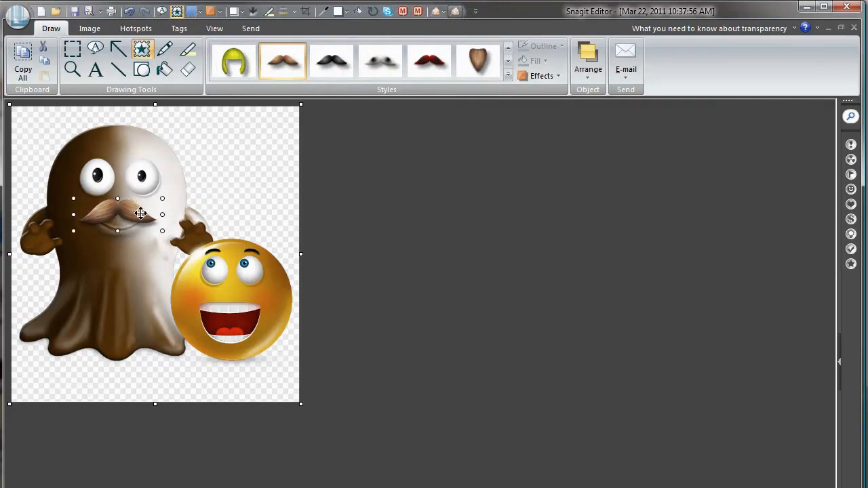
pyautogui.click(432, 135)
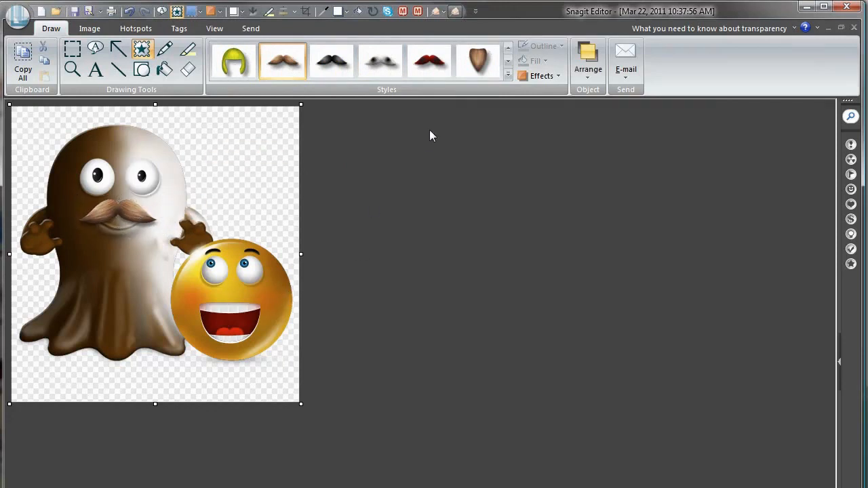
pyautogui.moveTo(503, 104)
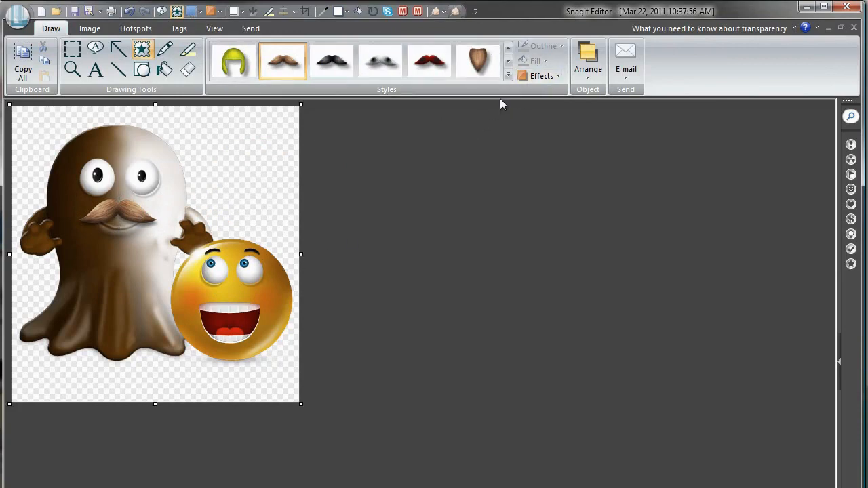
pyautogui.moveTo(511, 78)
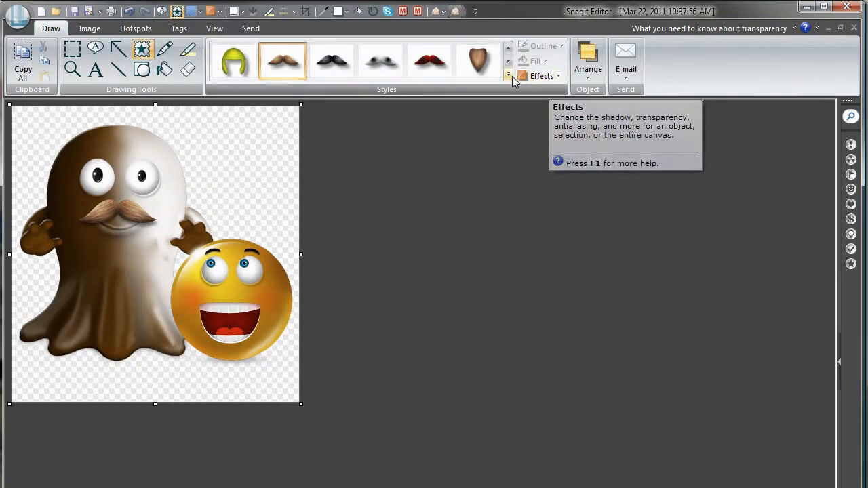
# - Stamp a white horn from Special Items onto the top of the emoticon's head
pyautogui.click(507, 77)
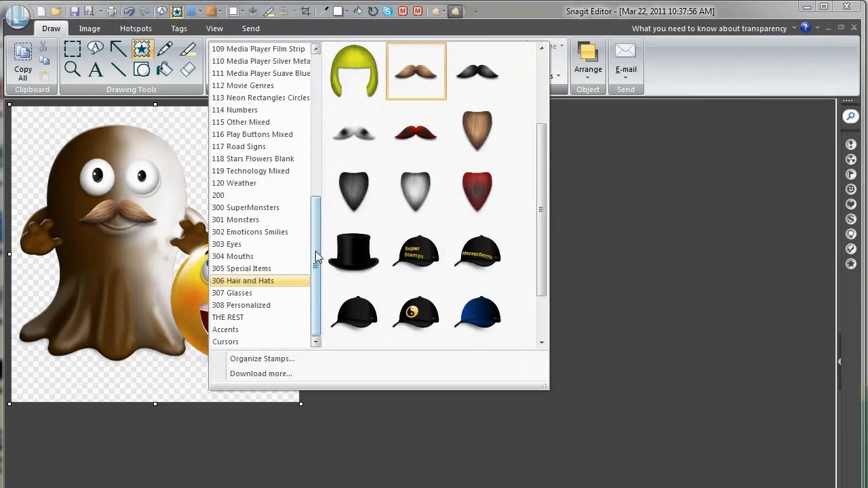
pyautogui.moveTo(247, 271)
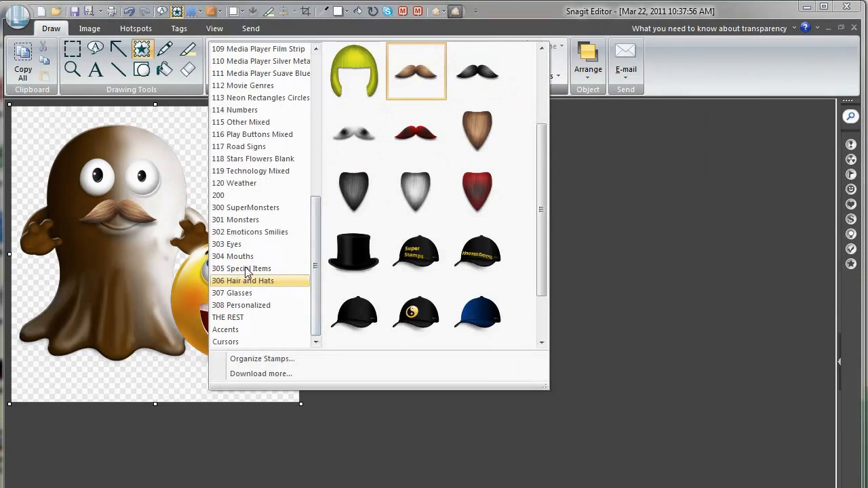
pyautogui.click(241, 269)
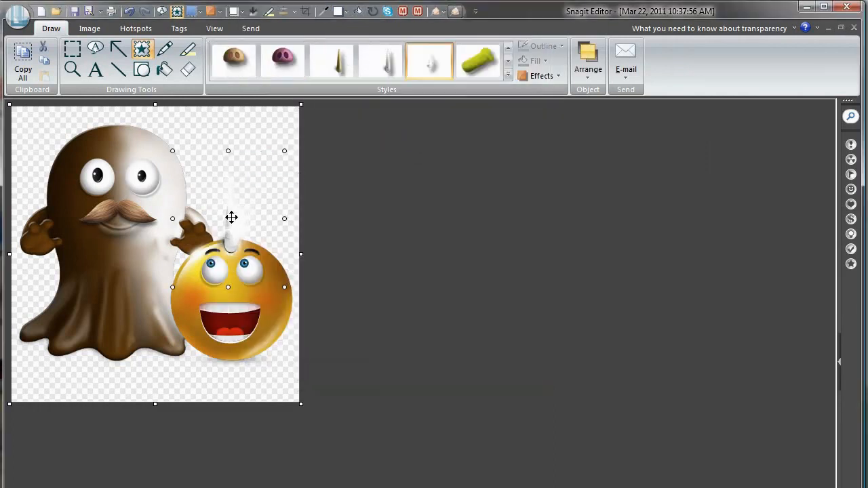
pyautogui.moveTo(231, 217); pyautogui.dragTo(248, 274)
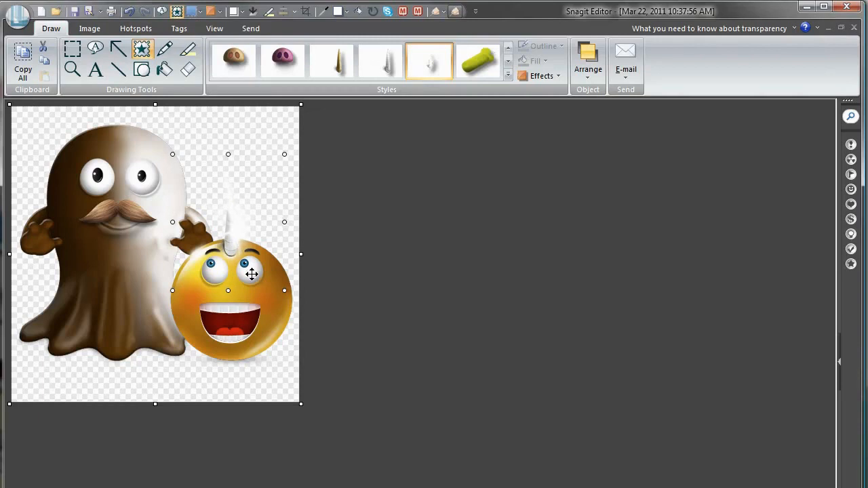
pyautogui.click(562, 342)
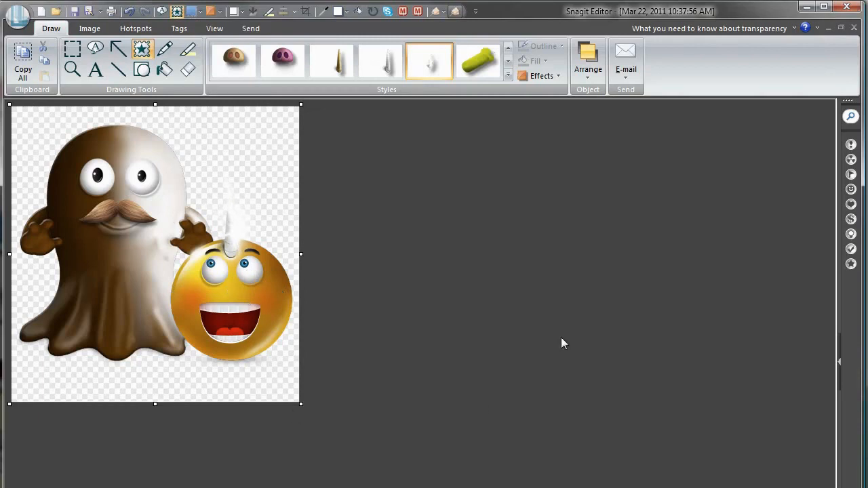
# - Show the Fill tool's colour palette, including the transparent option
pyautogui.click(166, 70)
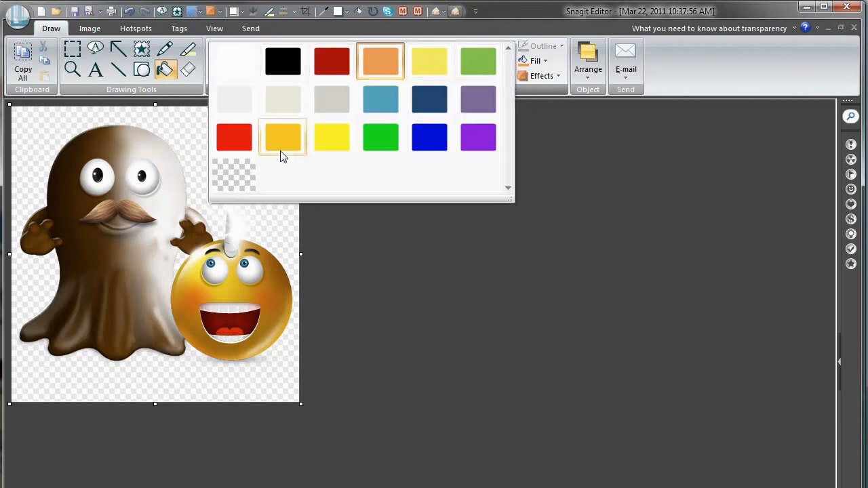
pyautogui.moveTo(233, 174)
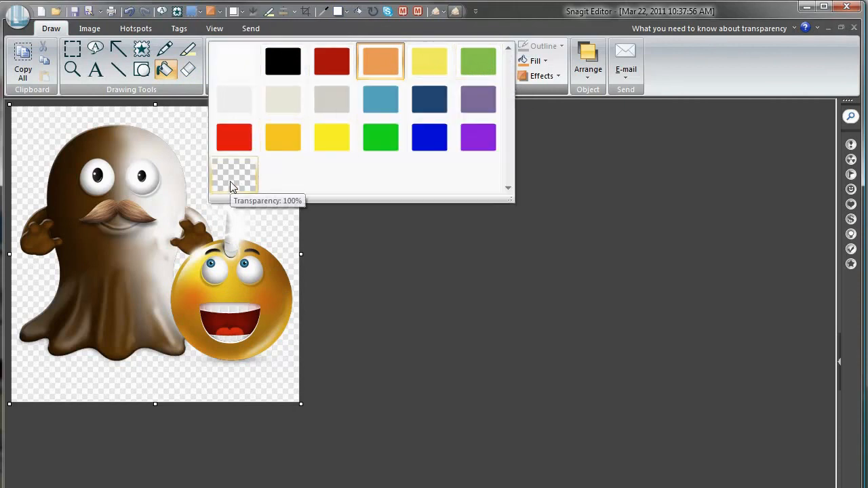
pyautogui.moveTo(380, 137)
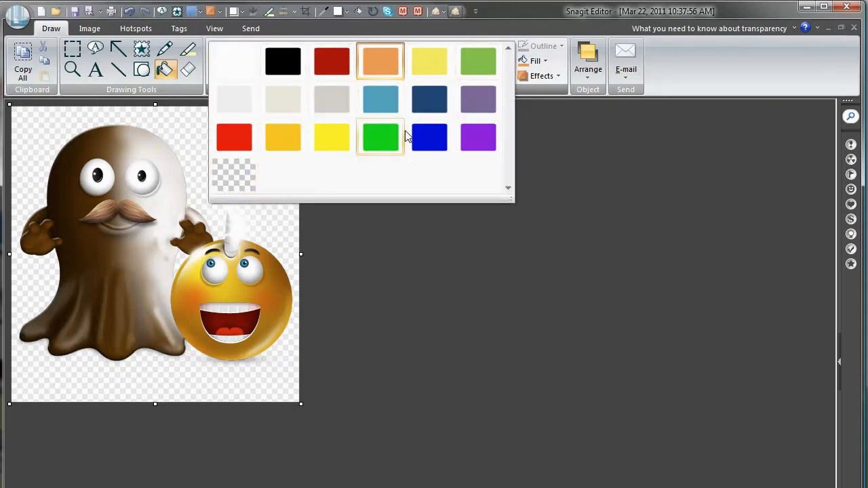